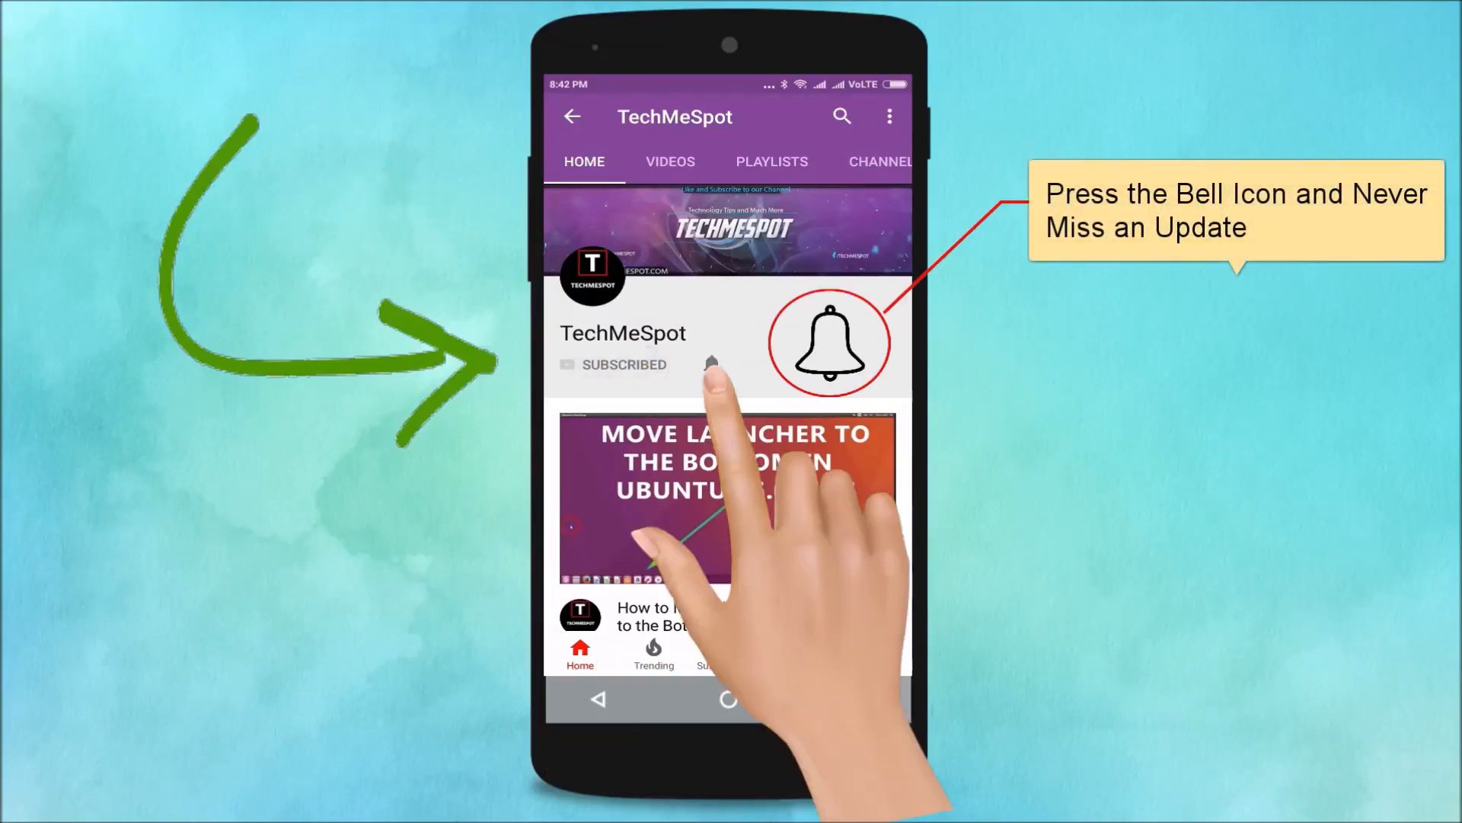
- Switch to the Opera window showing the Speed Dial start page
{"action": "left_click", "coordinate": [711, 364]}
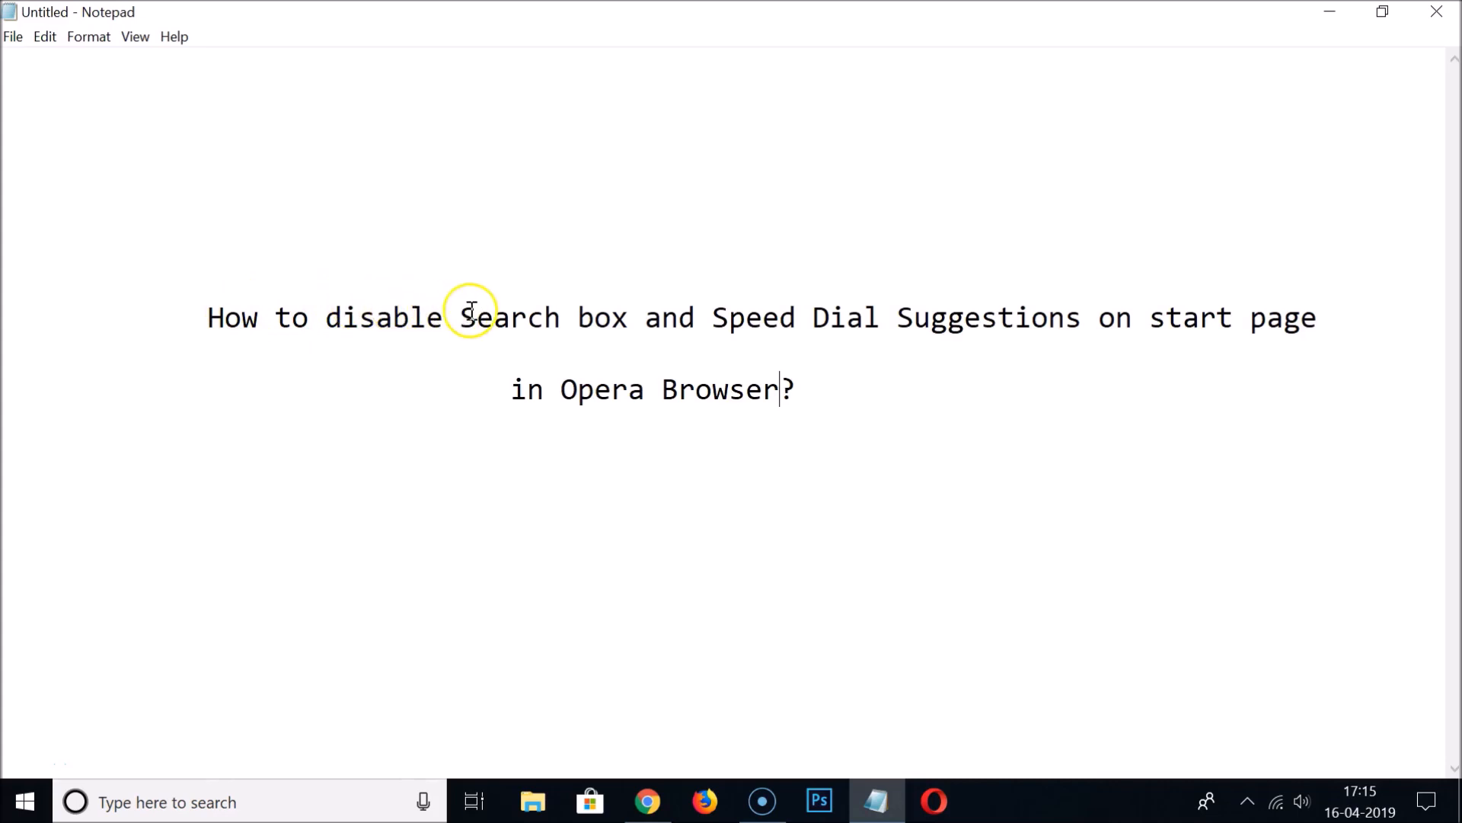
{"action": "mouse_move", "coordinate": [835, 317]}
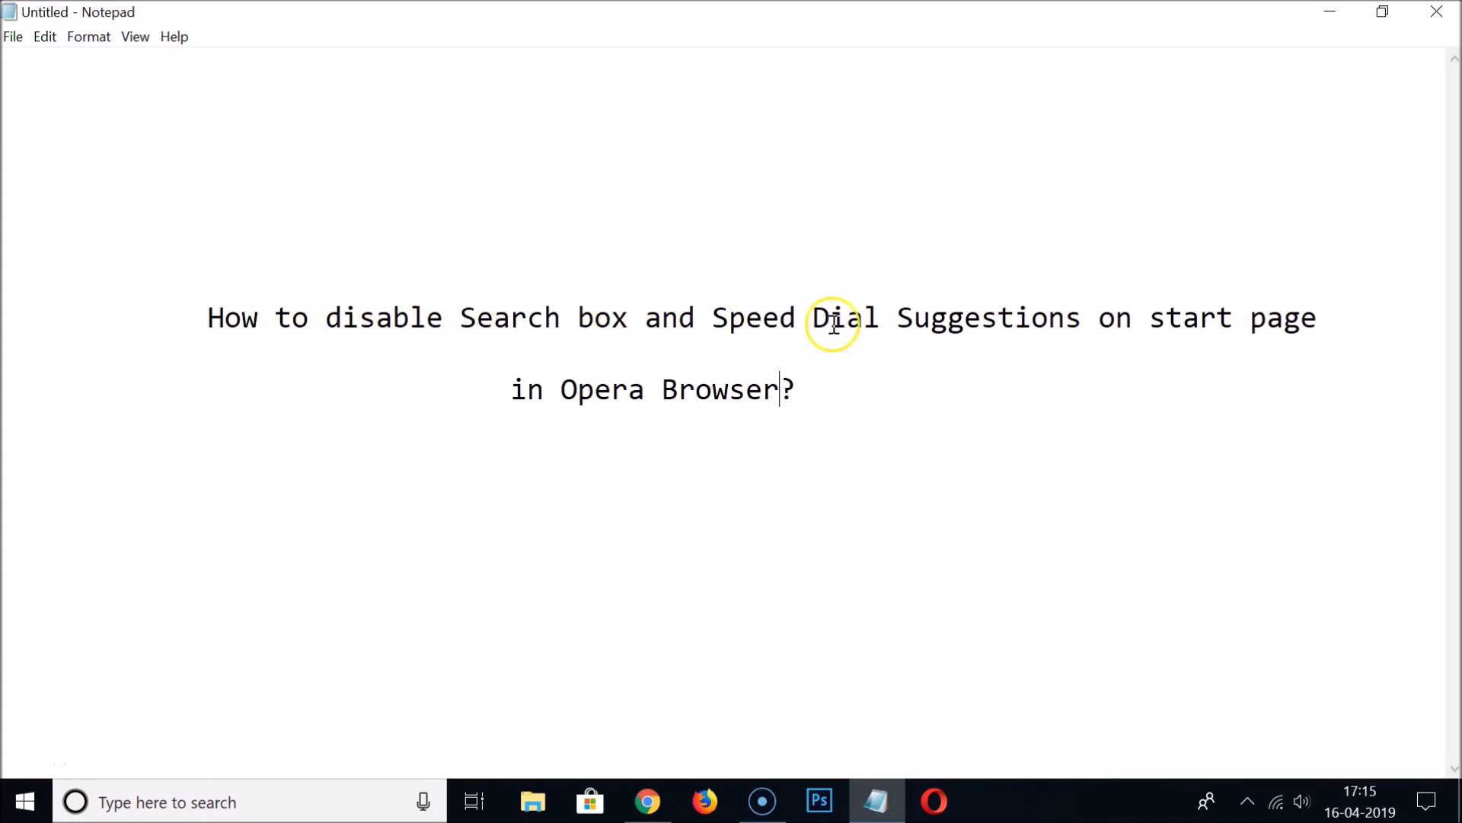
{"action": "mouse_move", "coordinate": [1225, 329]}
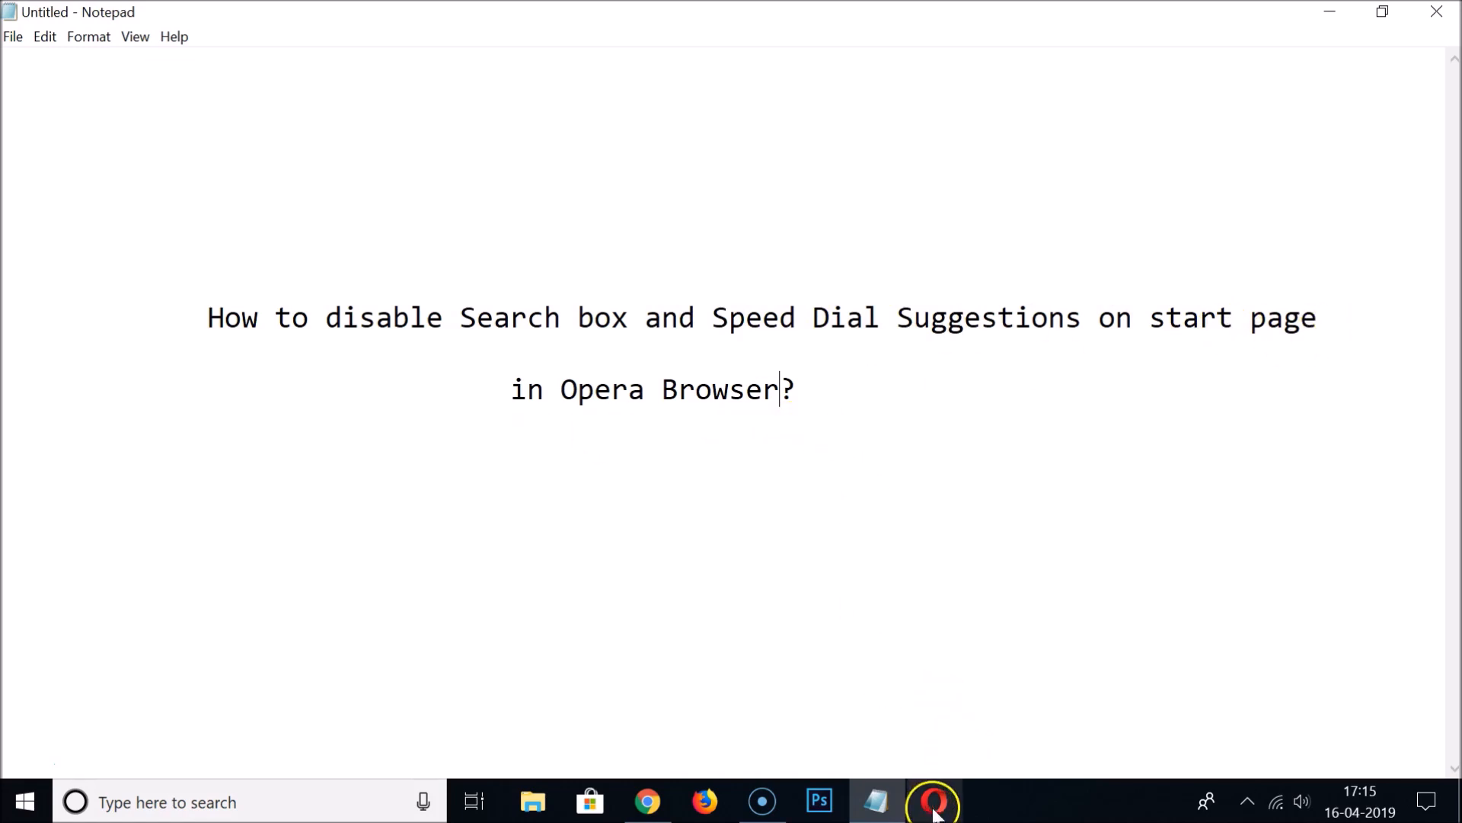
{"action": "left_click", "coordinate": [934, 801]}
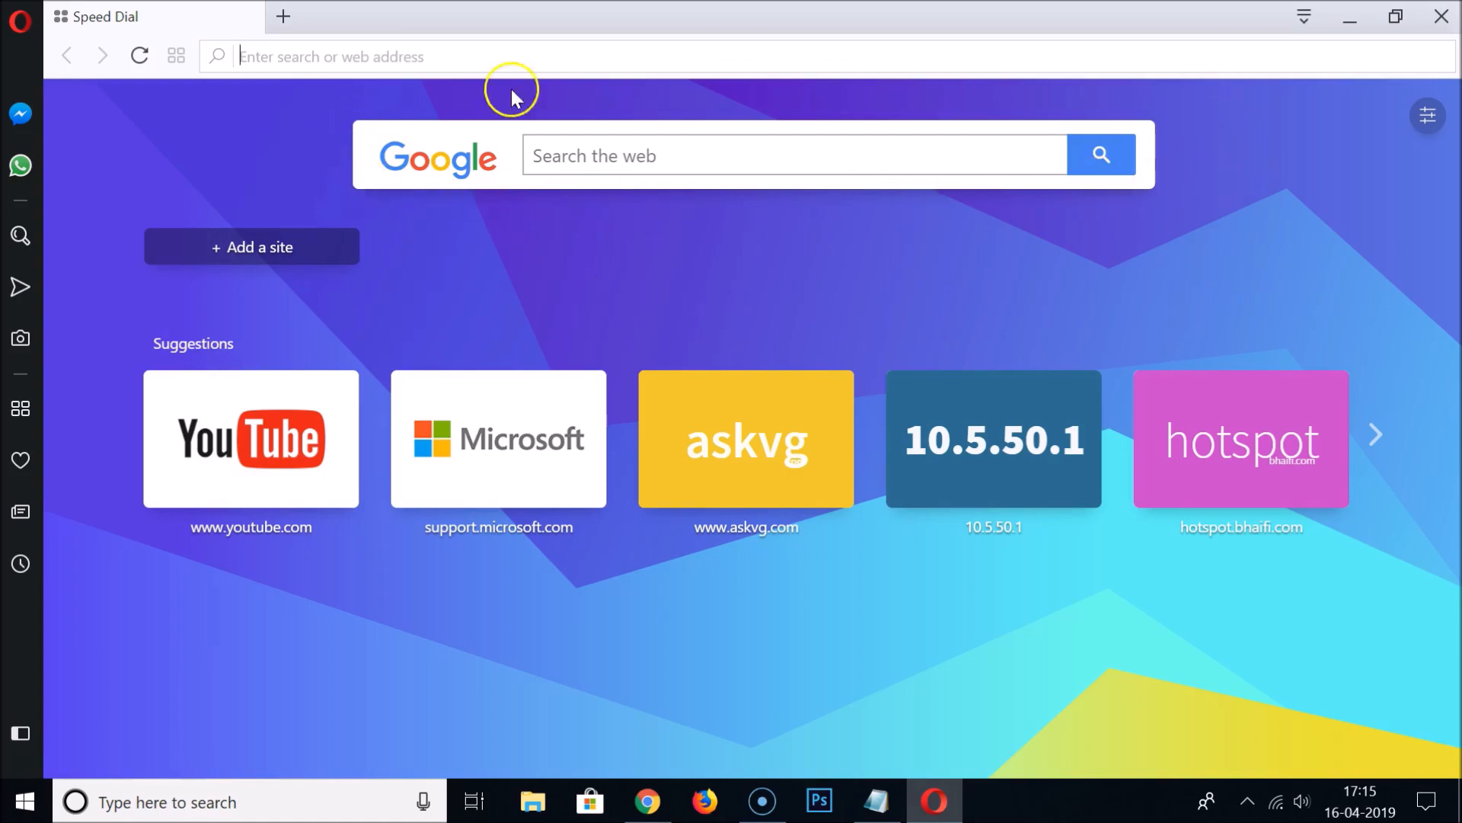
{"action": "mouse_move", "coordinate": [1070, 205]}
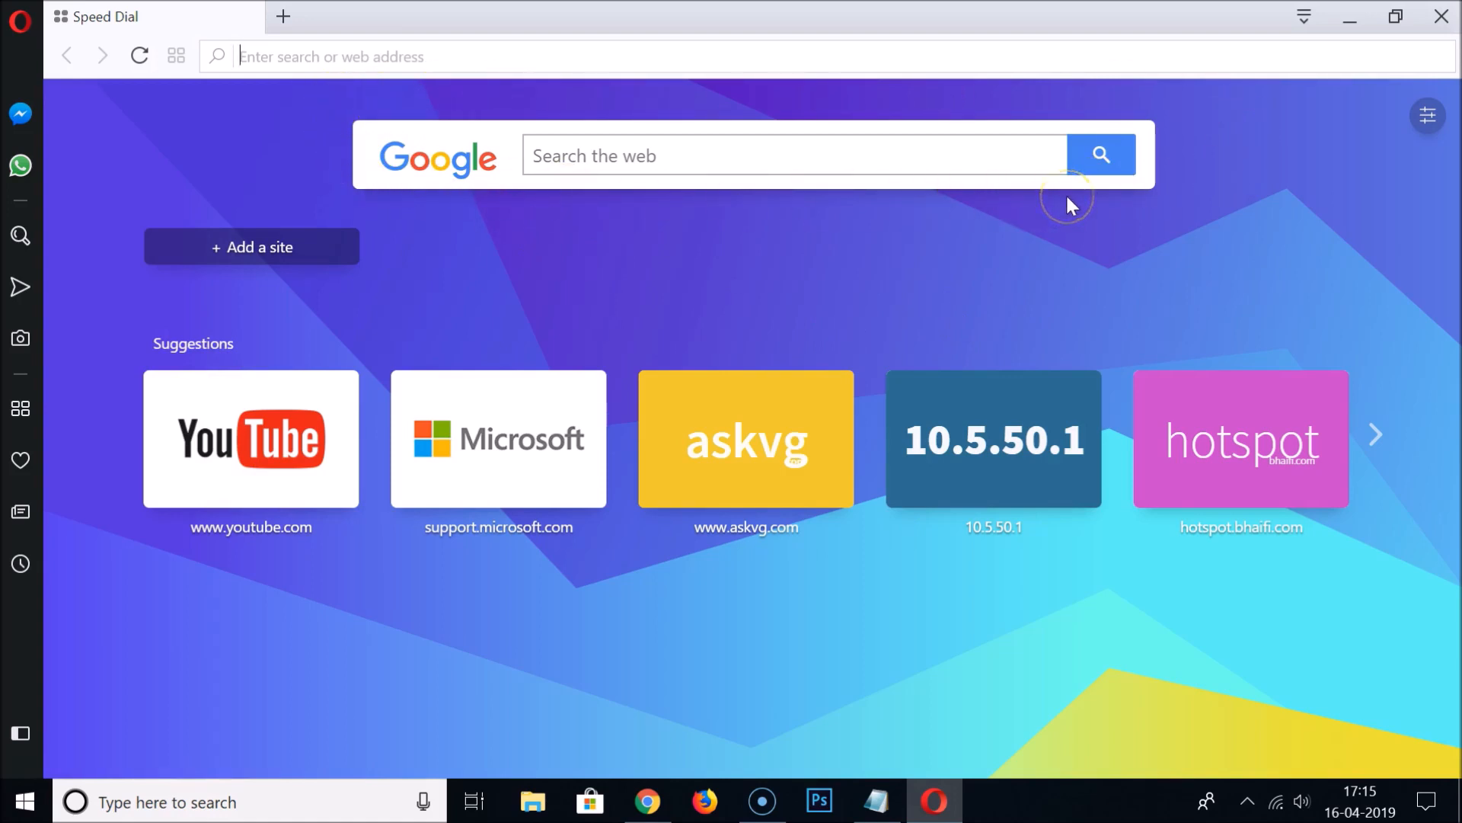
{"action": "mouse_move", "coordinate": [651, 301]}
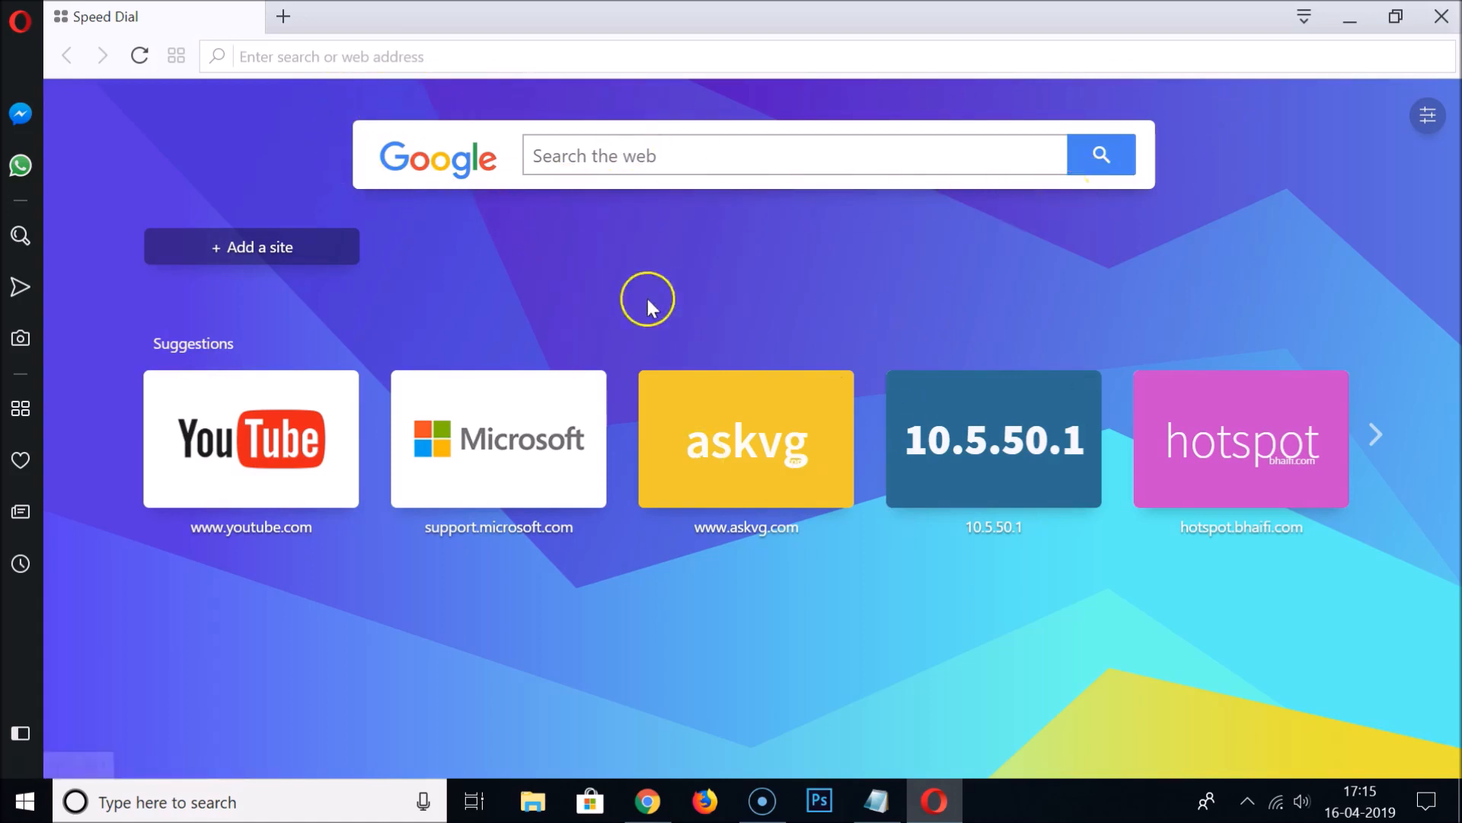
{"action": "mouse_move", "coordinate": [853, 290]}
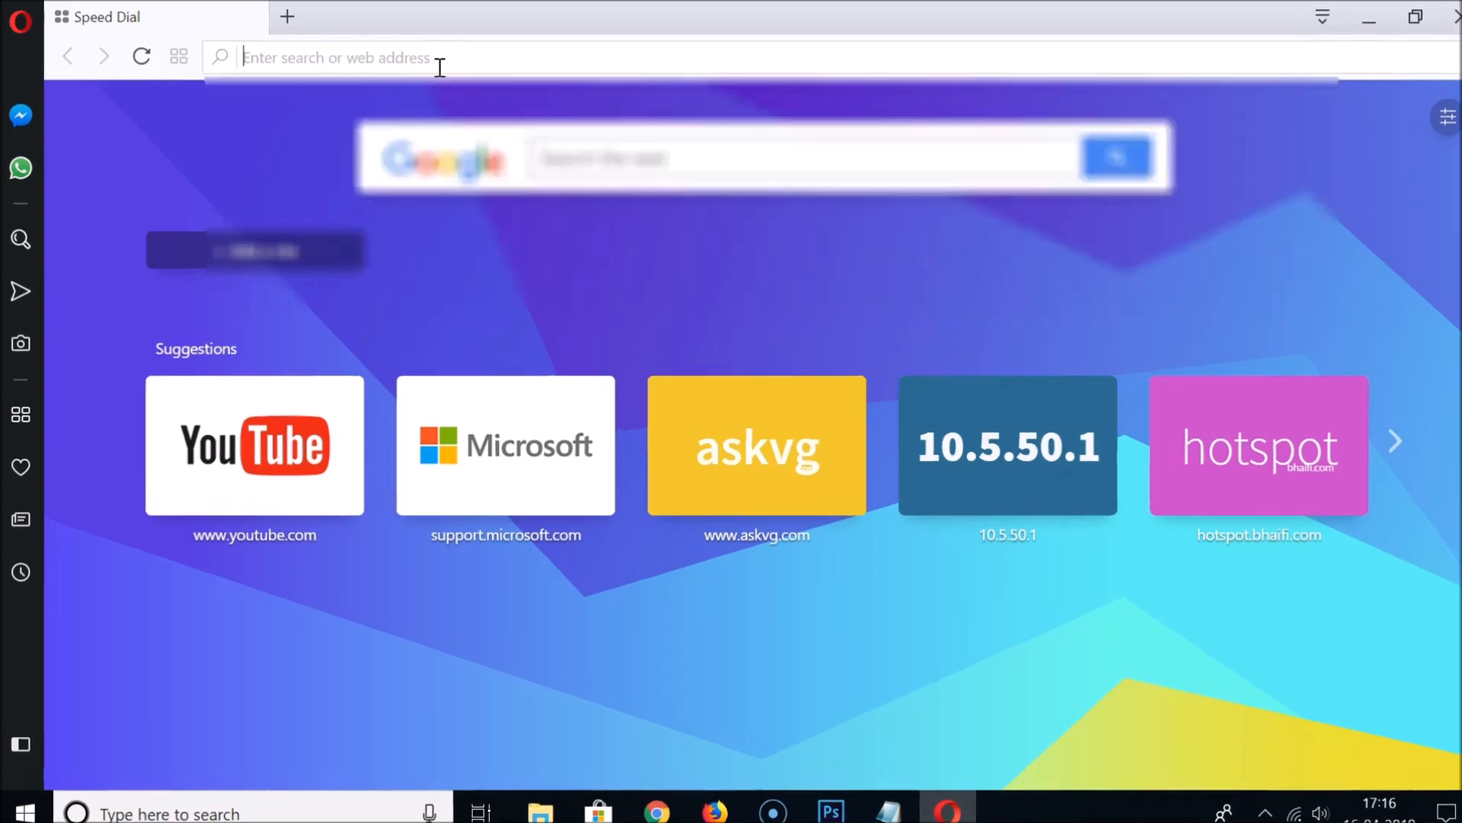
- Go to opera://settings from the address bar
{"action": "type", "text": "opera://"}
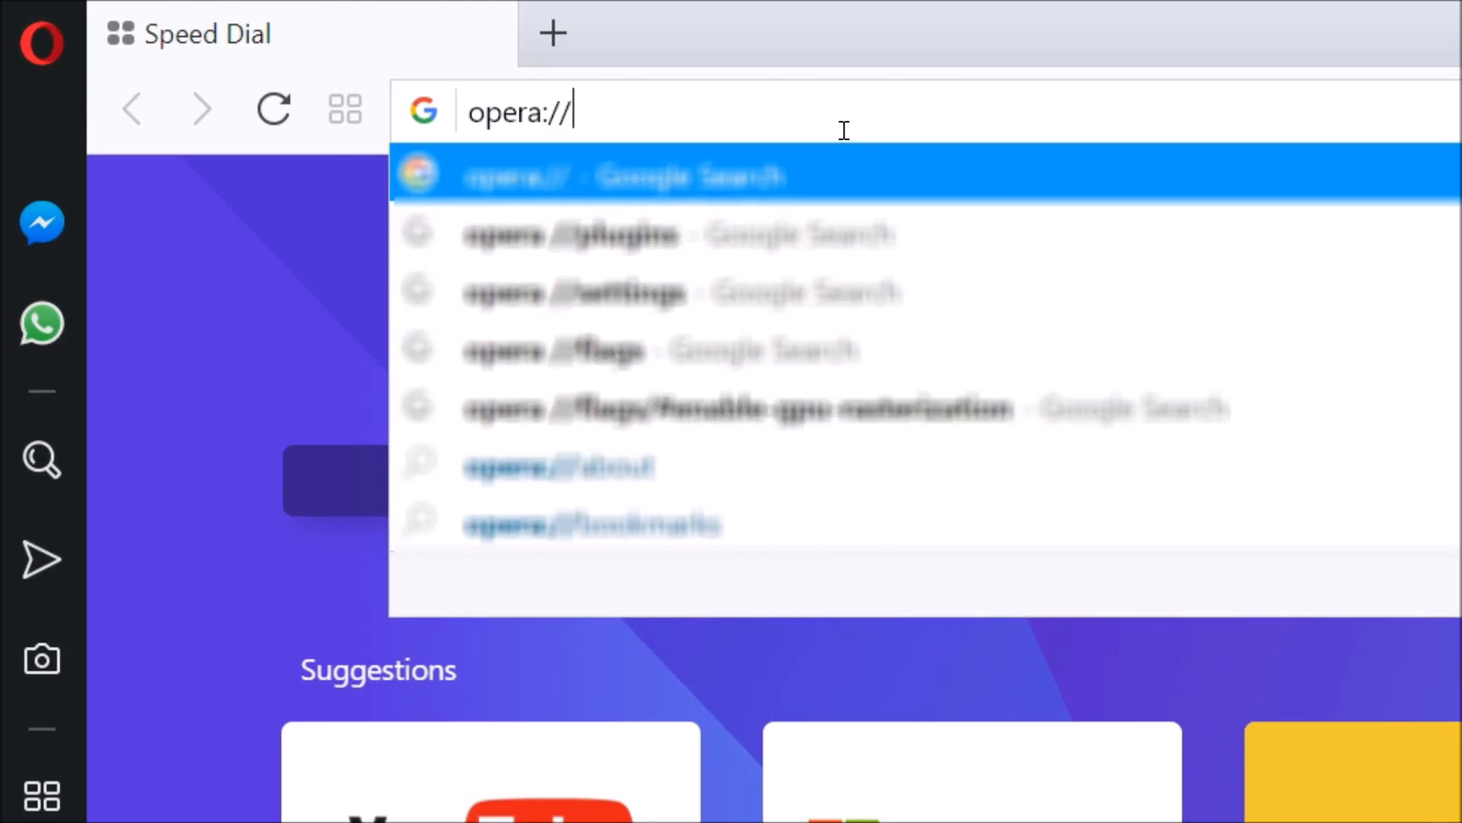
{"action": "type", "text": "settin"}
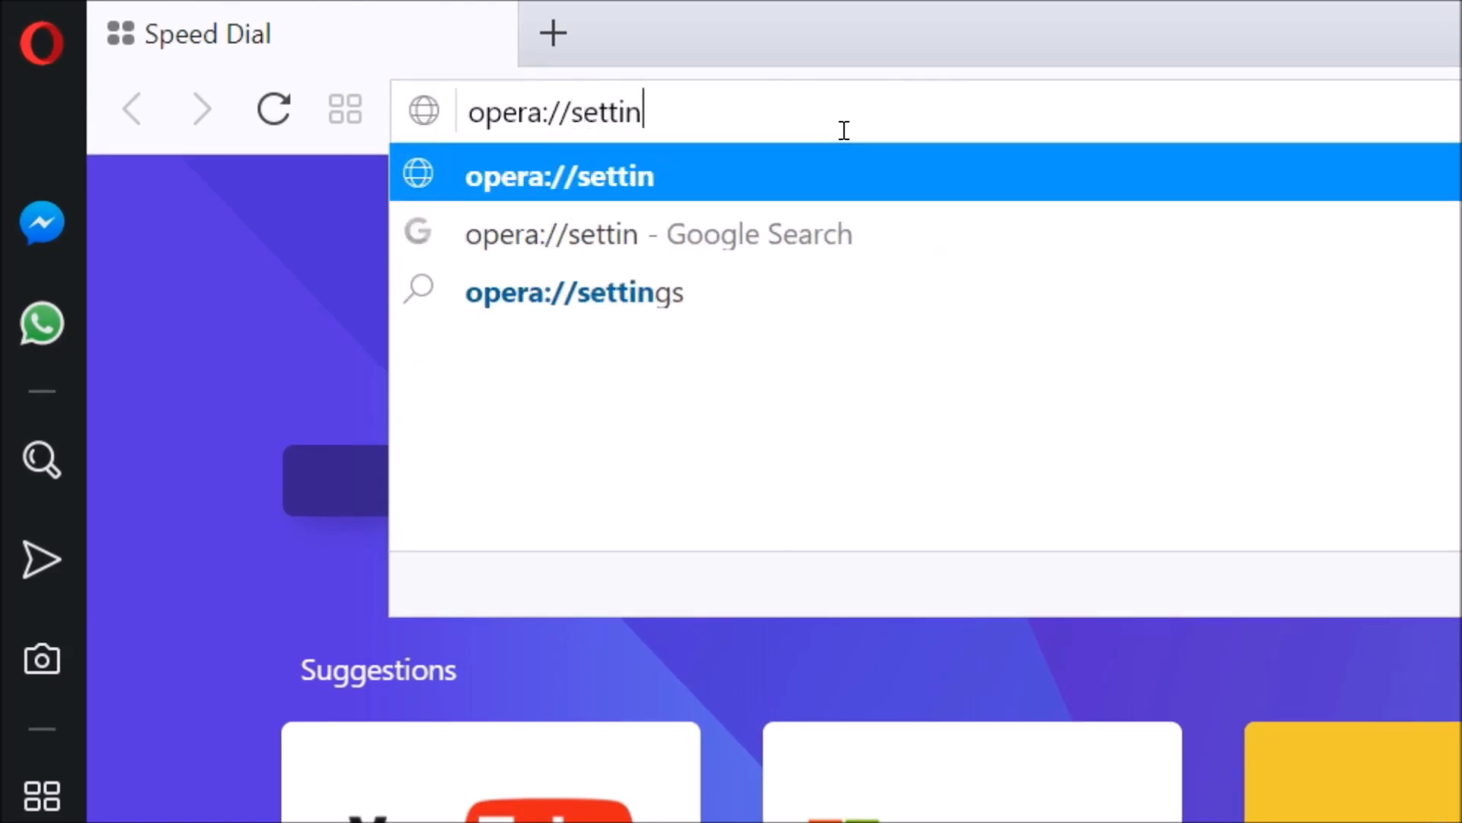
{"action": "type", "text": "gs"}
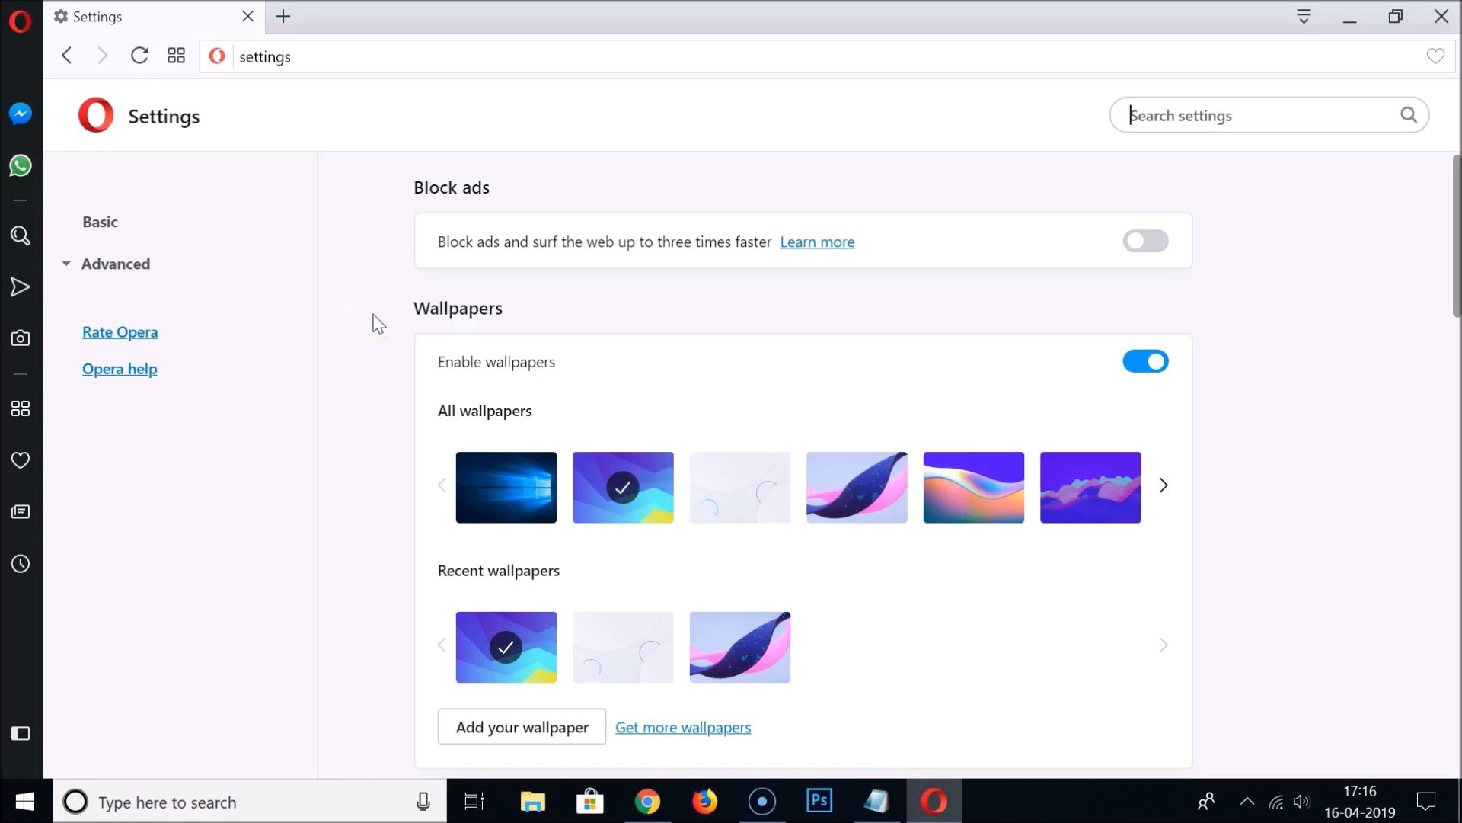
- Expand Advanced settings and scroll to the Start page section
{"action": "scroll", "scroll_direction": "down", "scroll_amount": 3}
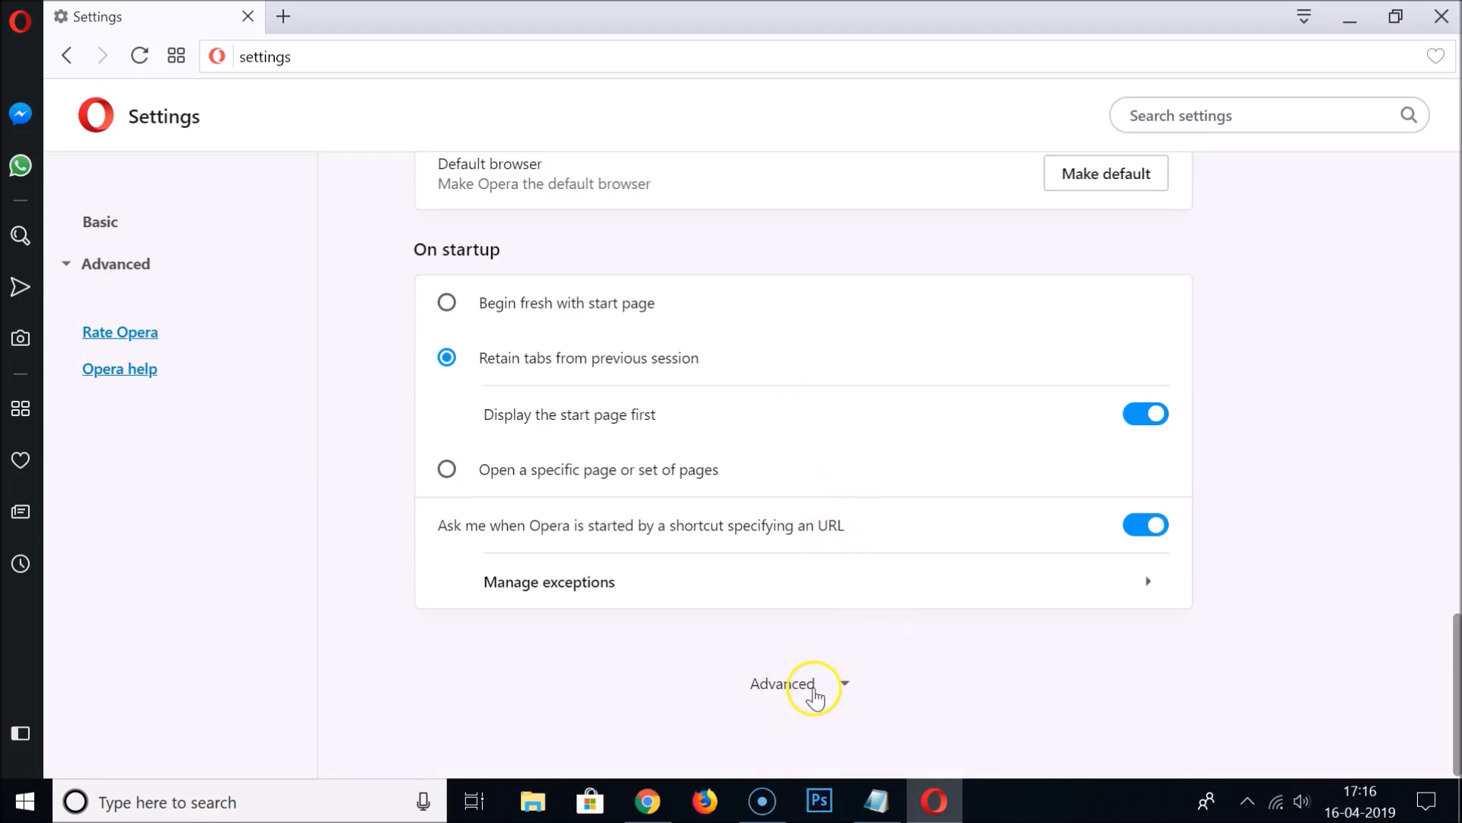
{"action": "left_click", "coordinate": [781, 683]}
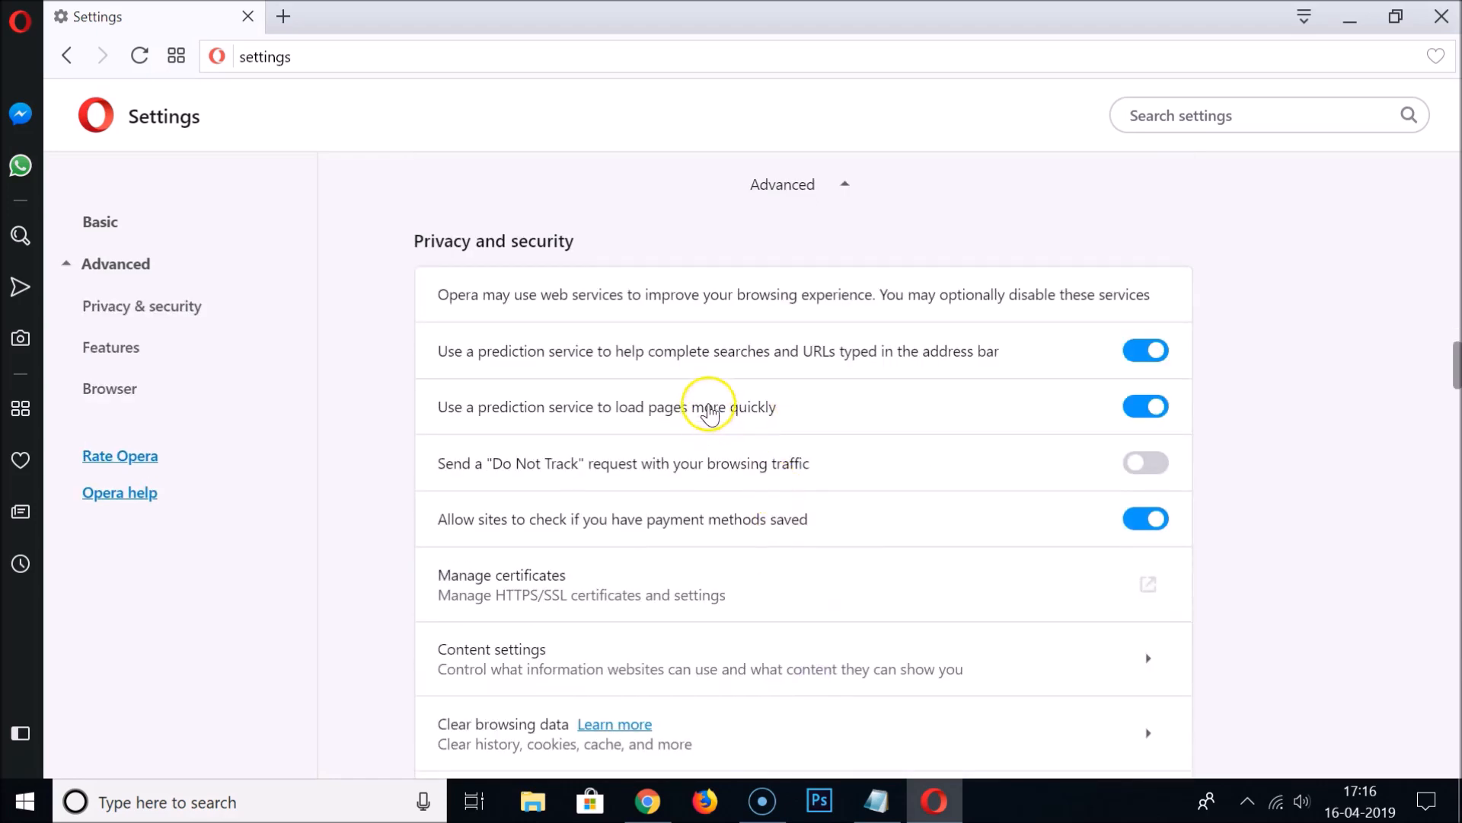
{"action": "scroll", "scroll_direction": "down", "scroll_amount": 3}
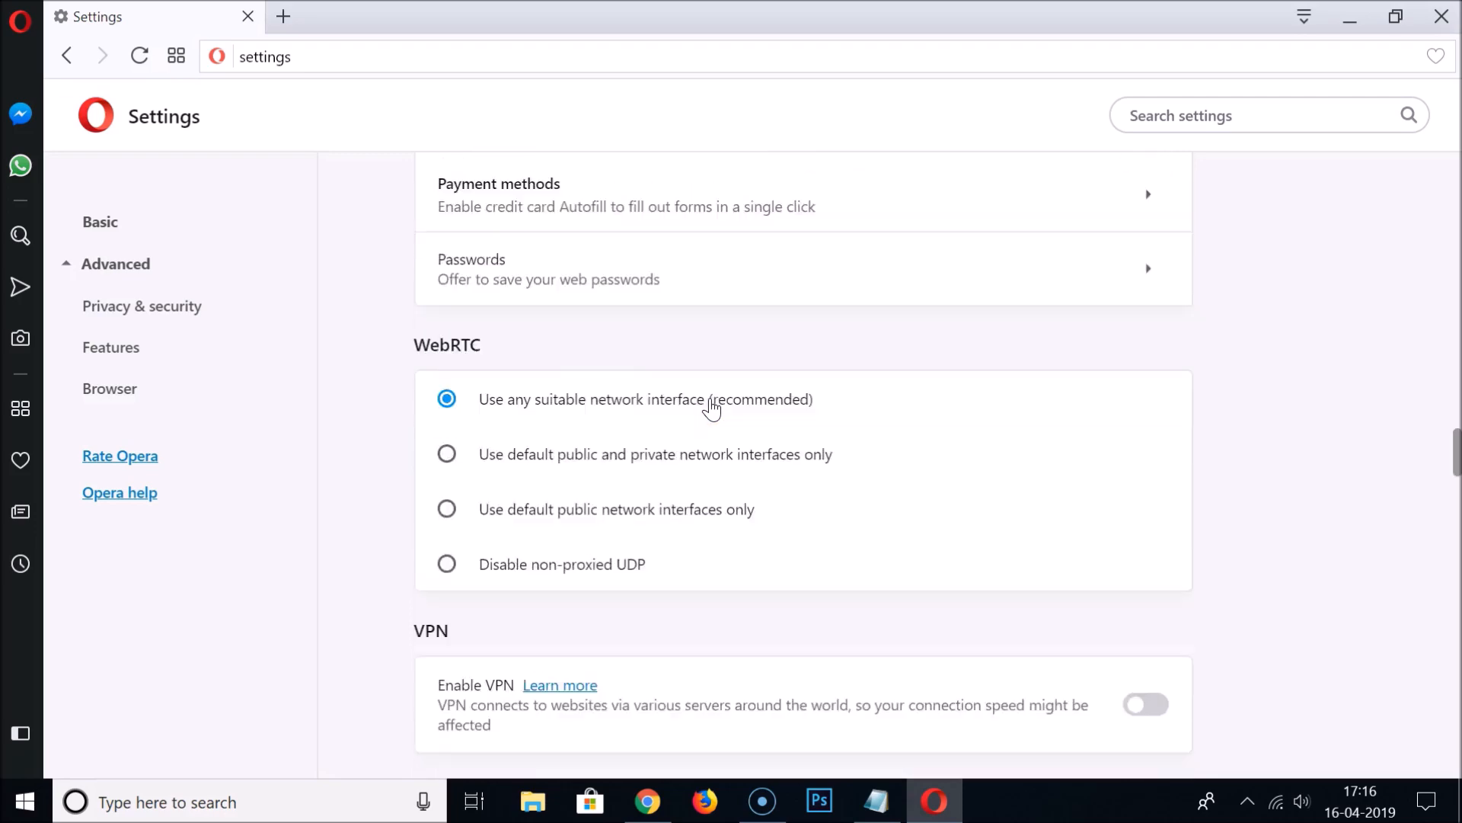
{"action": "scroll", "scroll_direction": "up", "scroll_amount": 3}
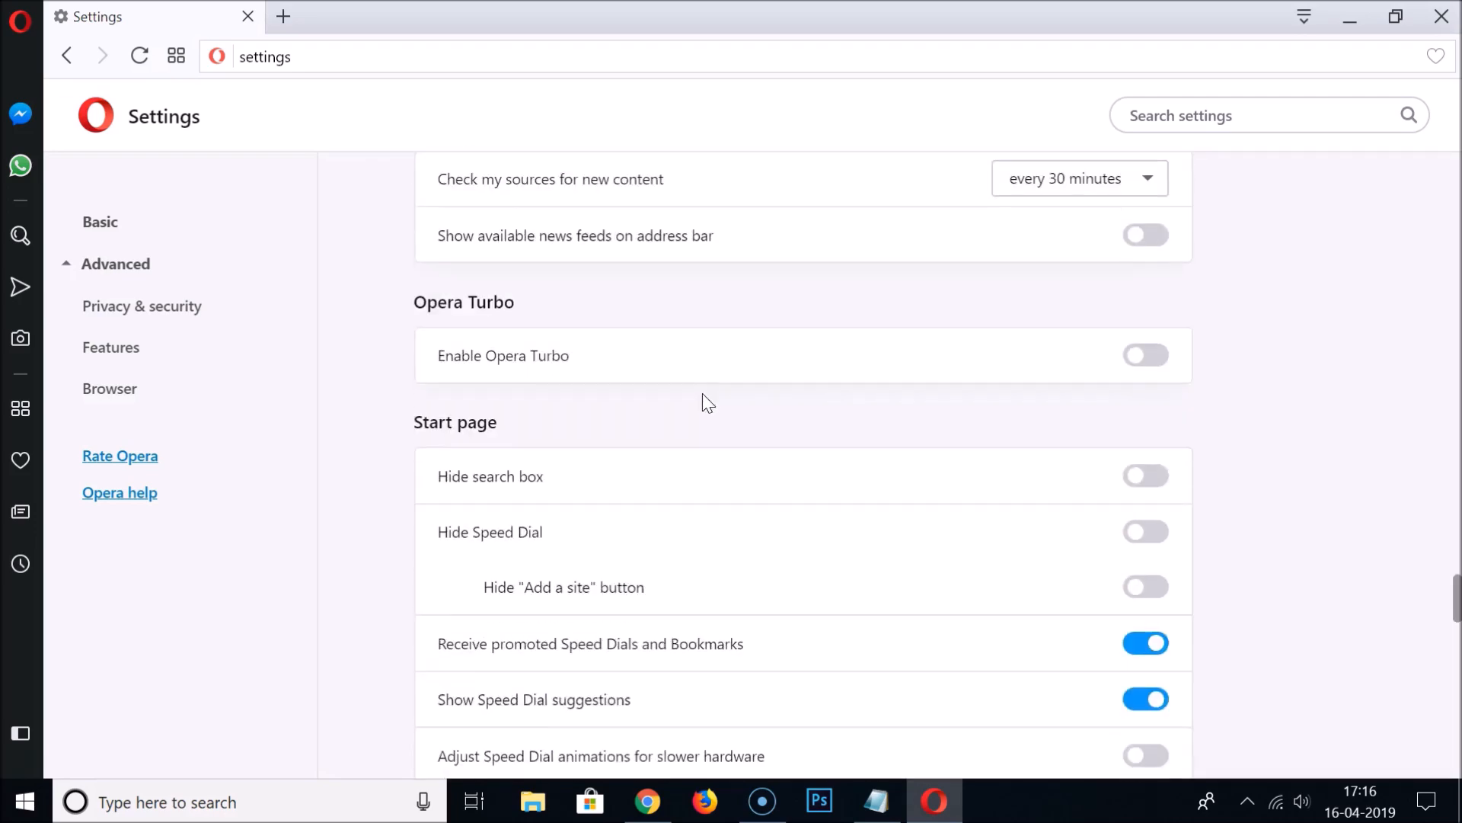
{"action": "scroll", "scroll_direction": "down", "scroll_amount": 3}
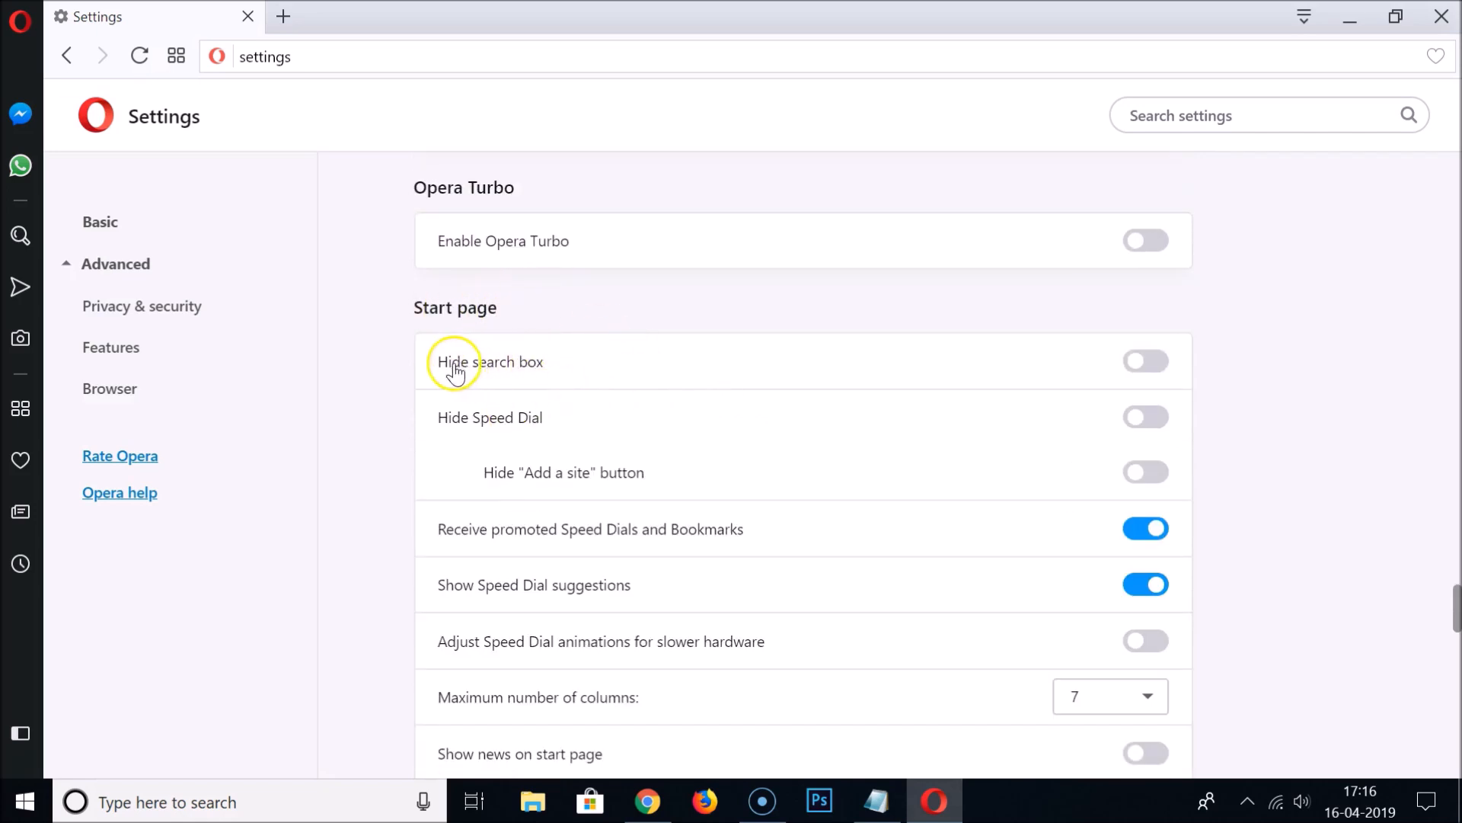
{"action": "mouse_move", "coordinate": [473, 427]}
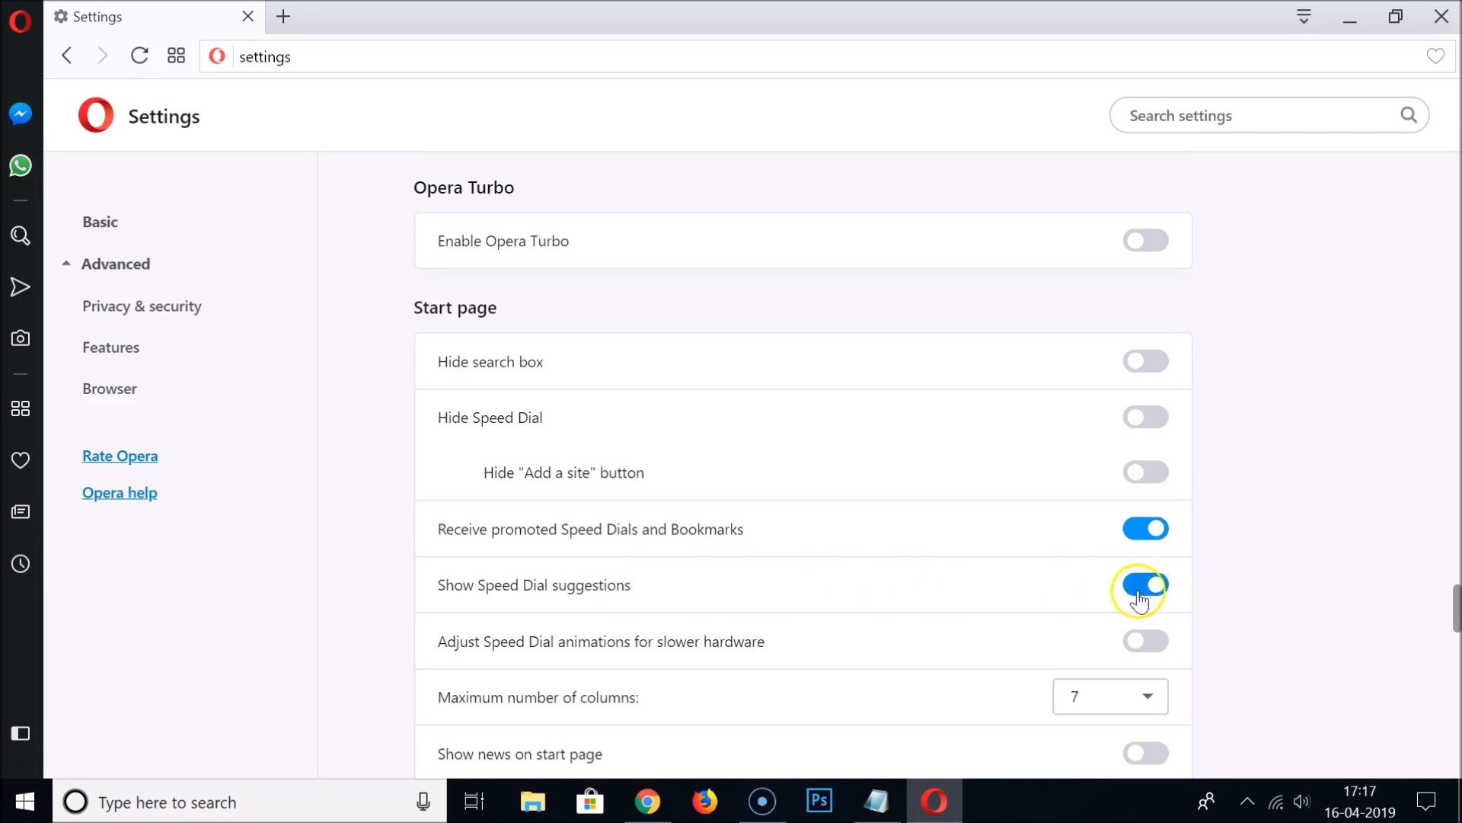
- Switch off 'Show Speed Dial suggestions' and open a new Speed Dial tab
{"action": "left_click", "coordinate": [1145, 585]}
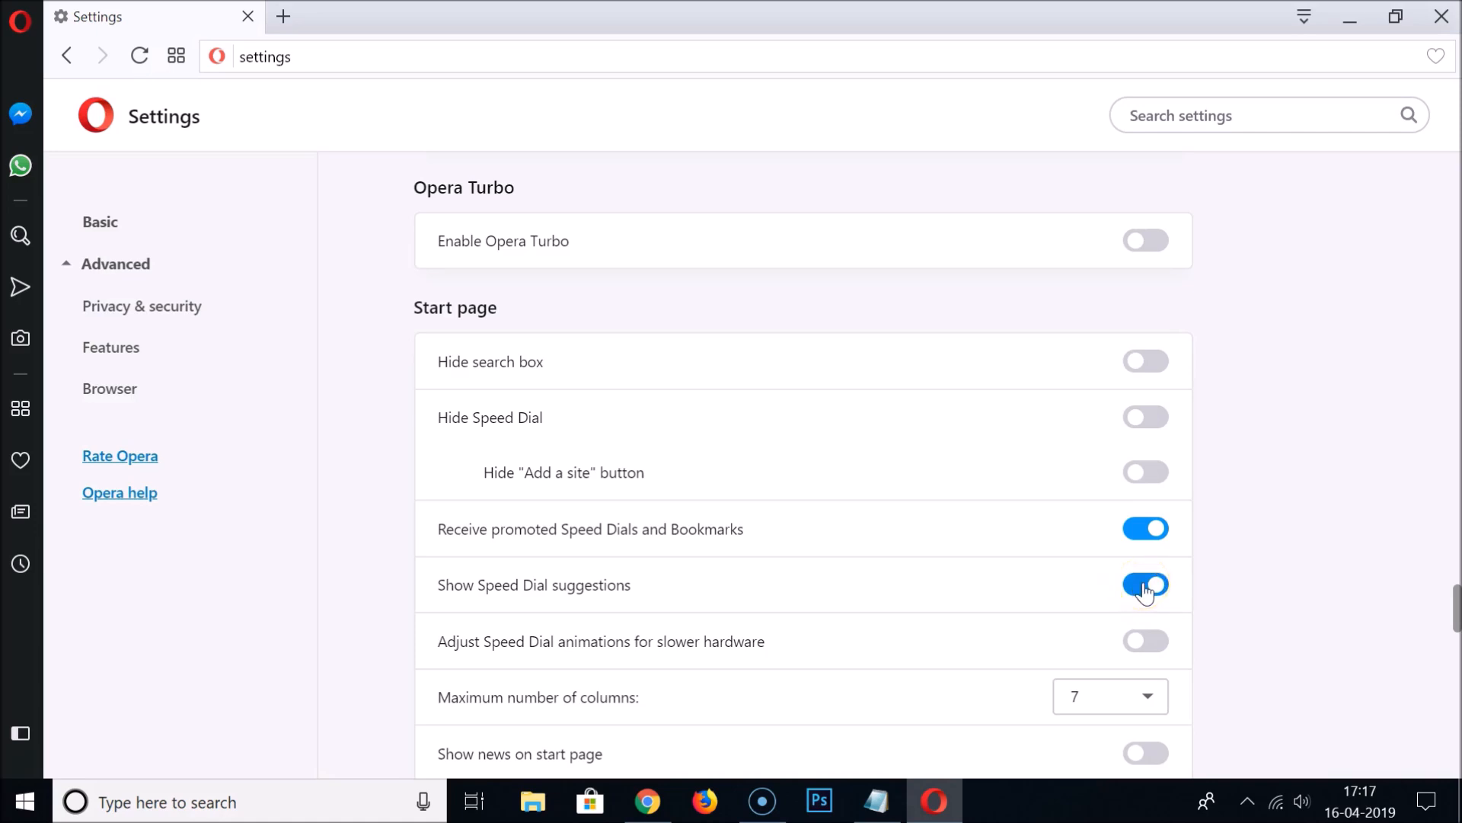
{"action": "left_click", "coordinate": [1146, 585]}
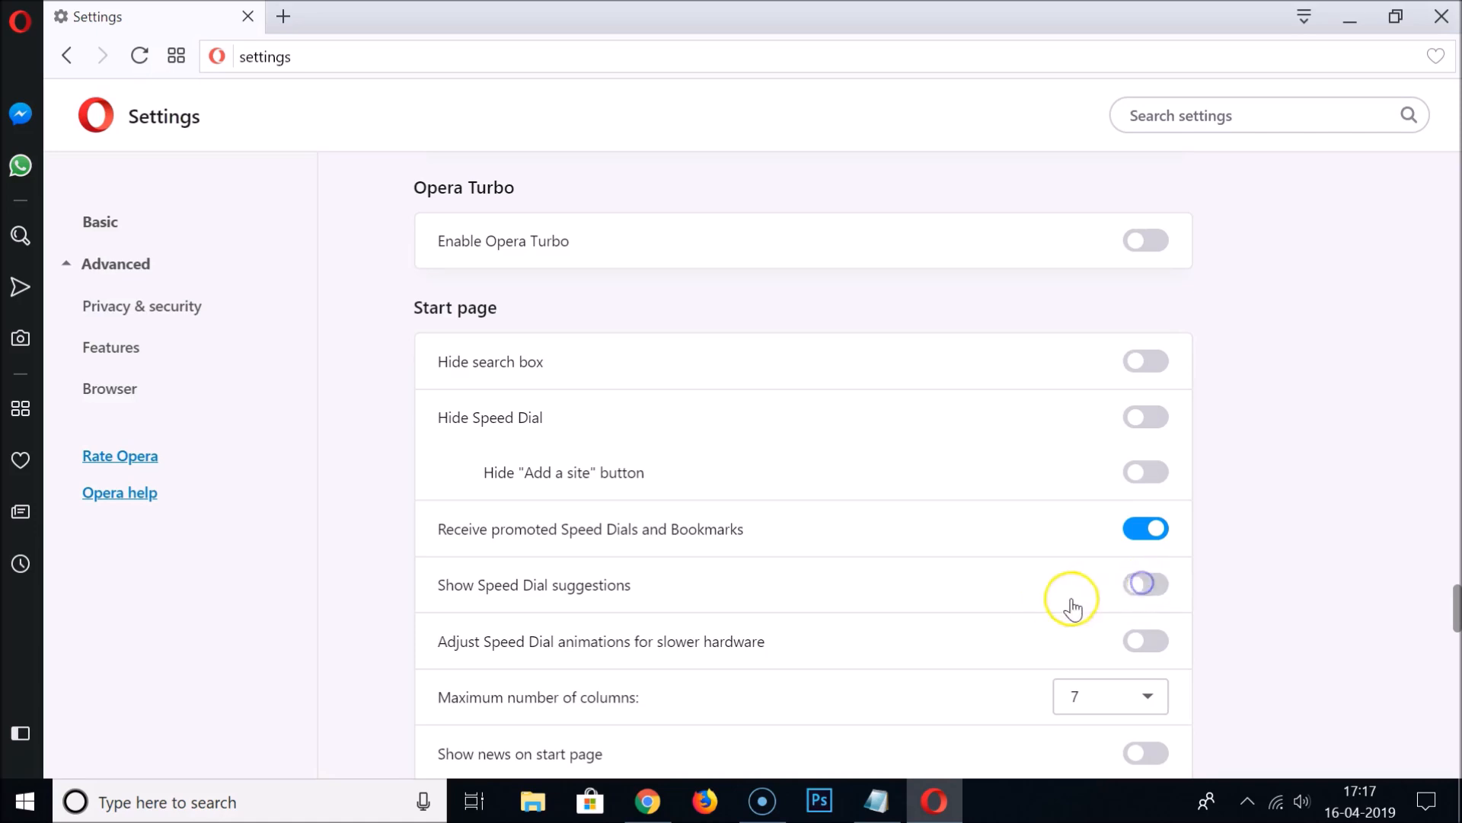
{"action": "left_click", "coordinate": [1146, 584]}
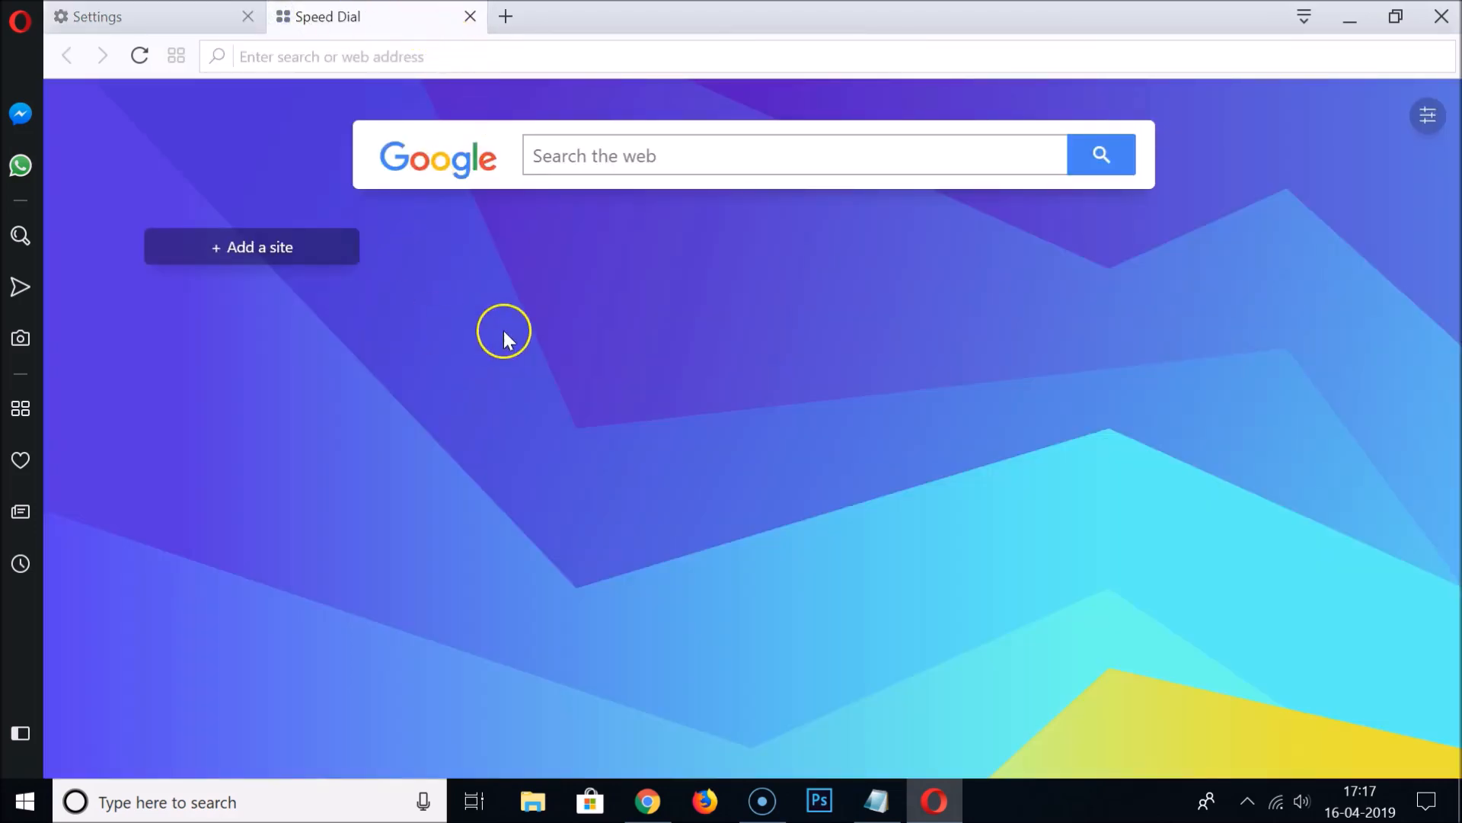
{"action": "mouse_move", "coordinate": [256, 427]}
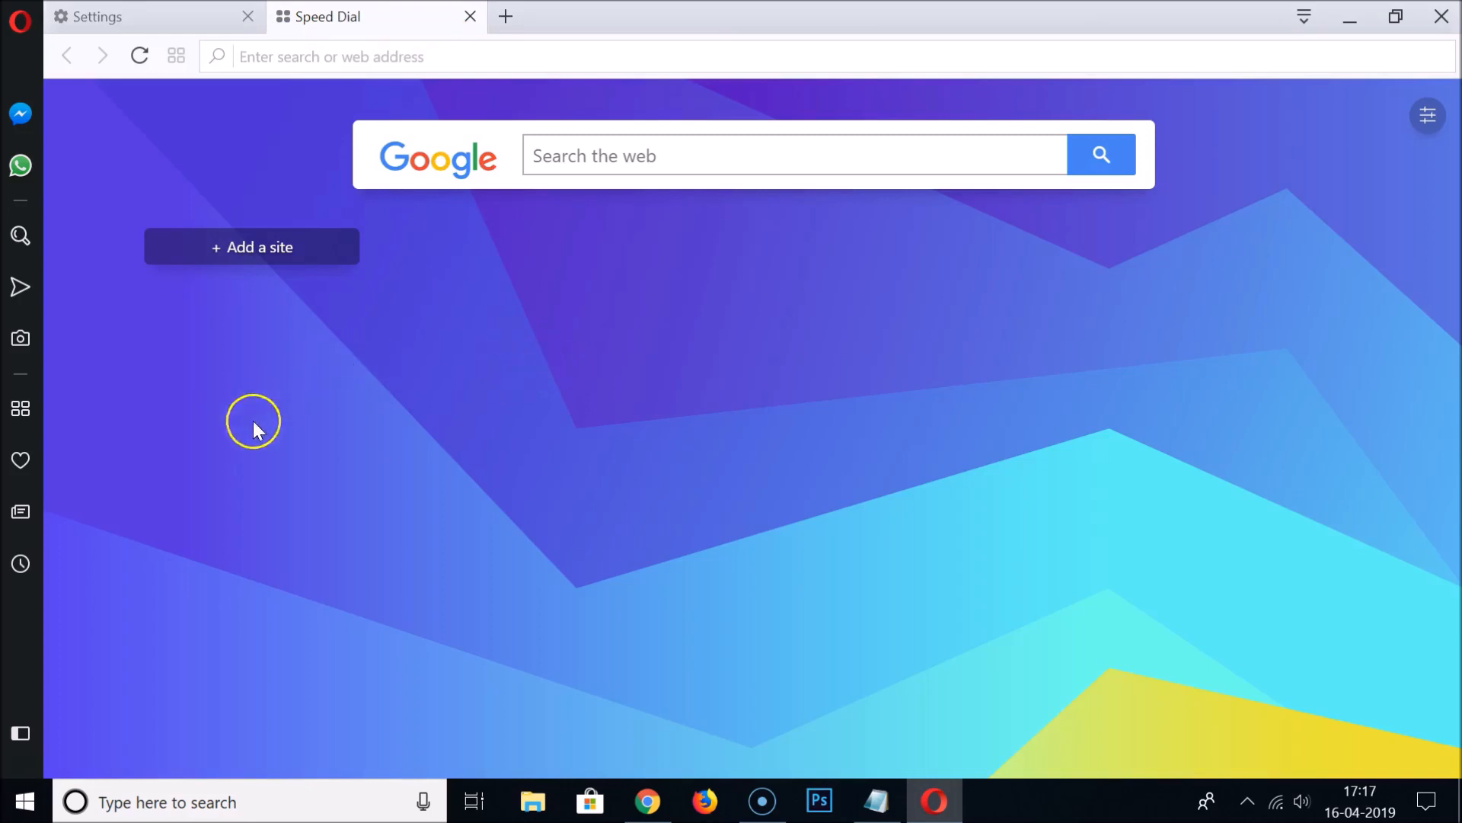
{"action": "mouse_move", "coordinate": [1304, 434]}
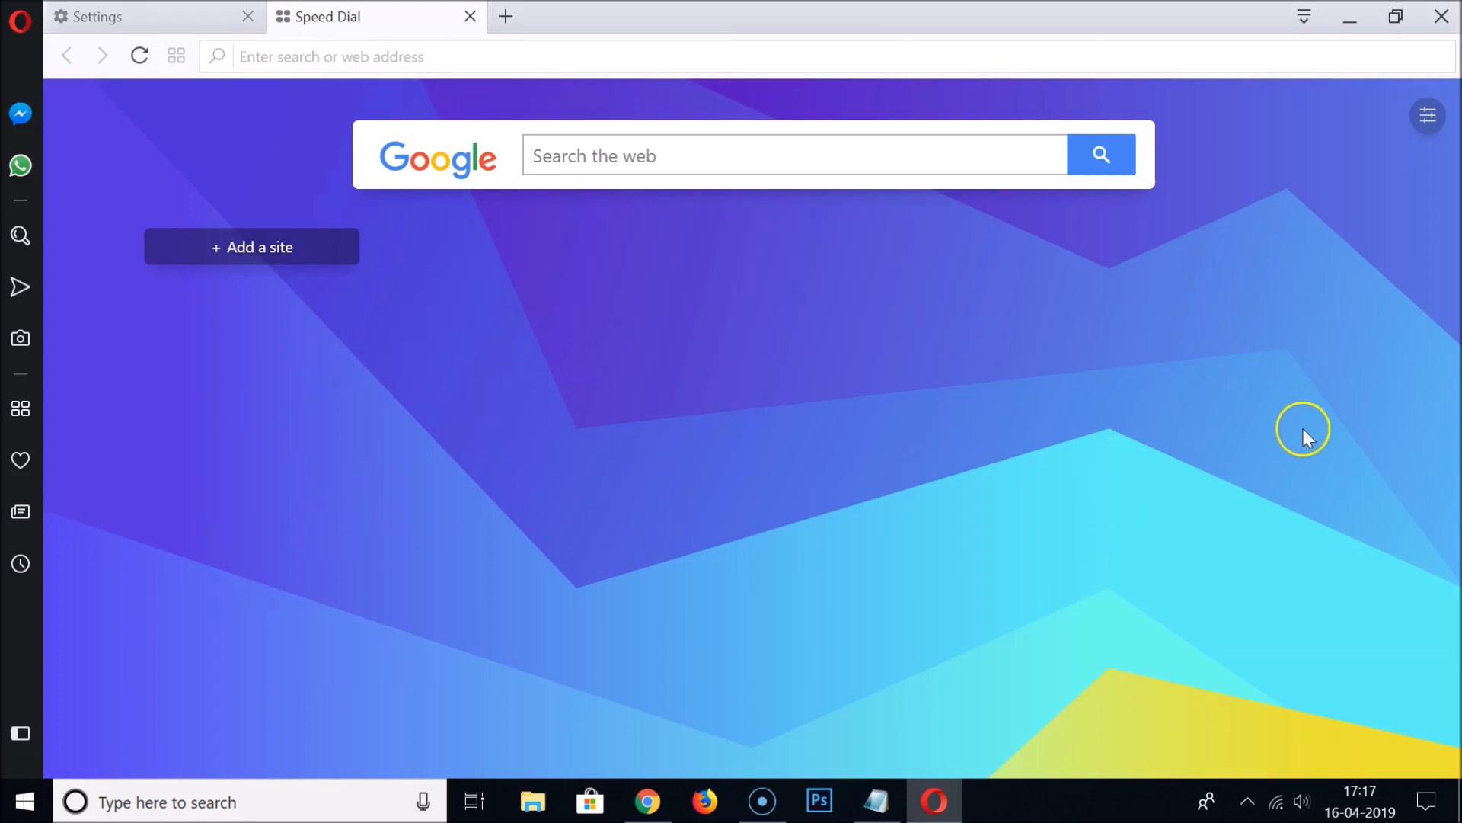
{"action": "mouse_move", "coordinate": [335, 178]}
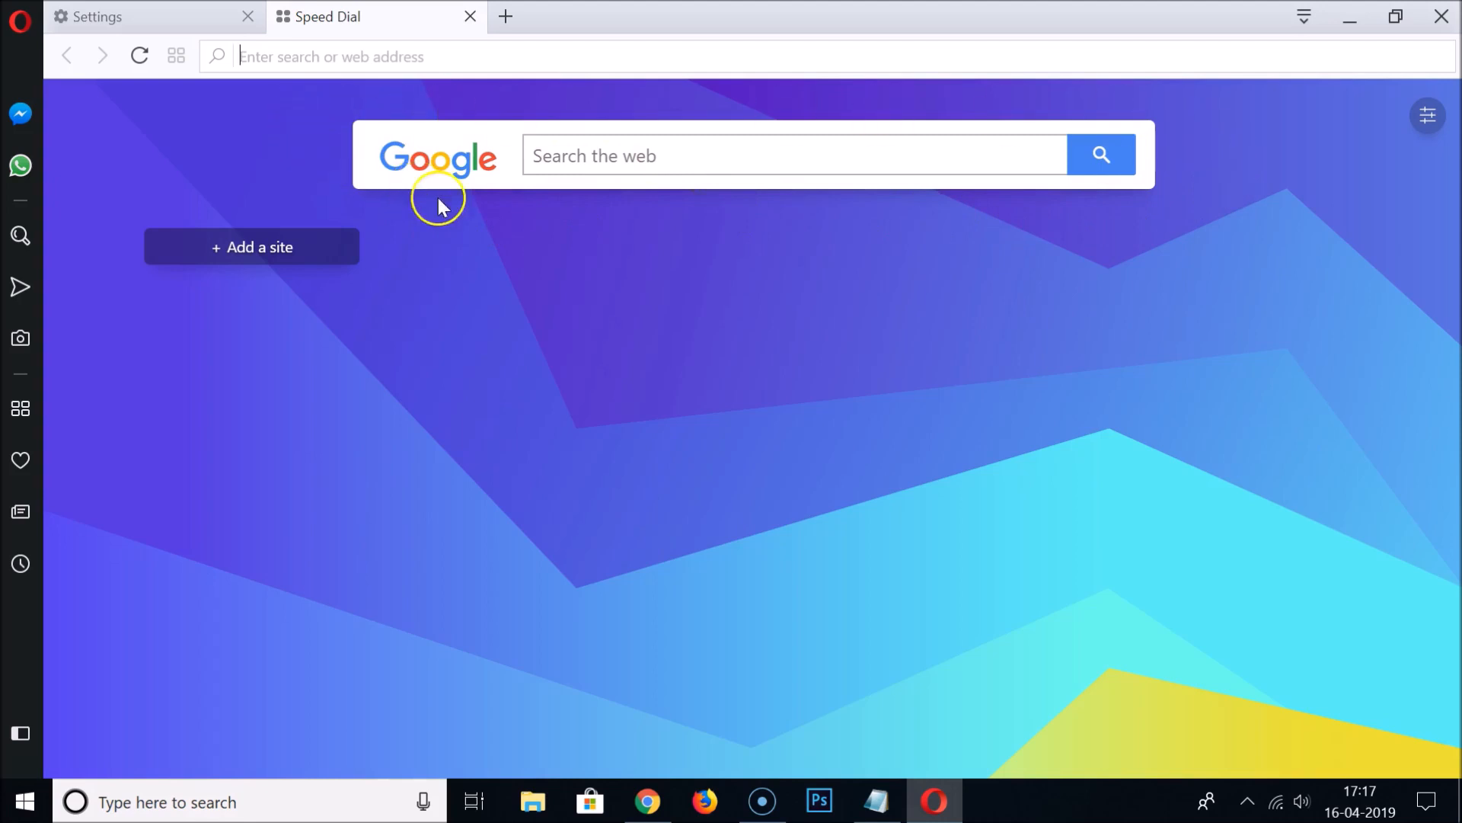
{"action": "mouse_move", "coordinate": [576, 184]}
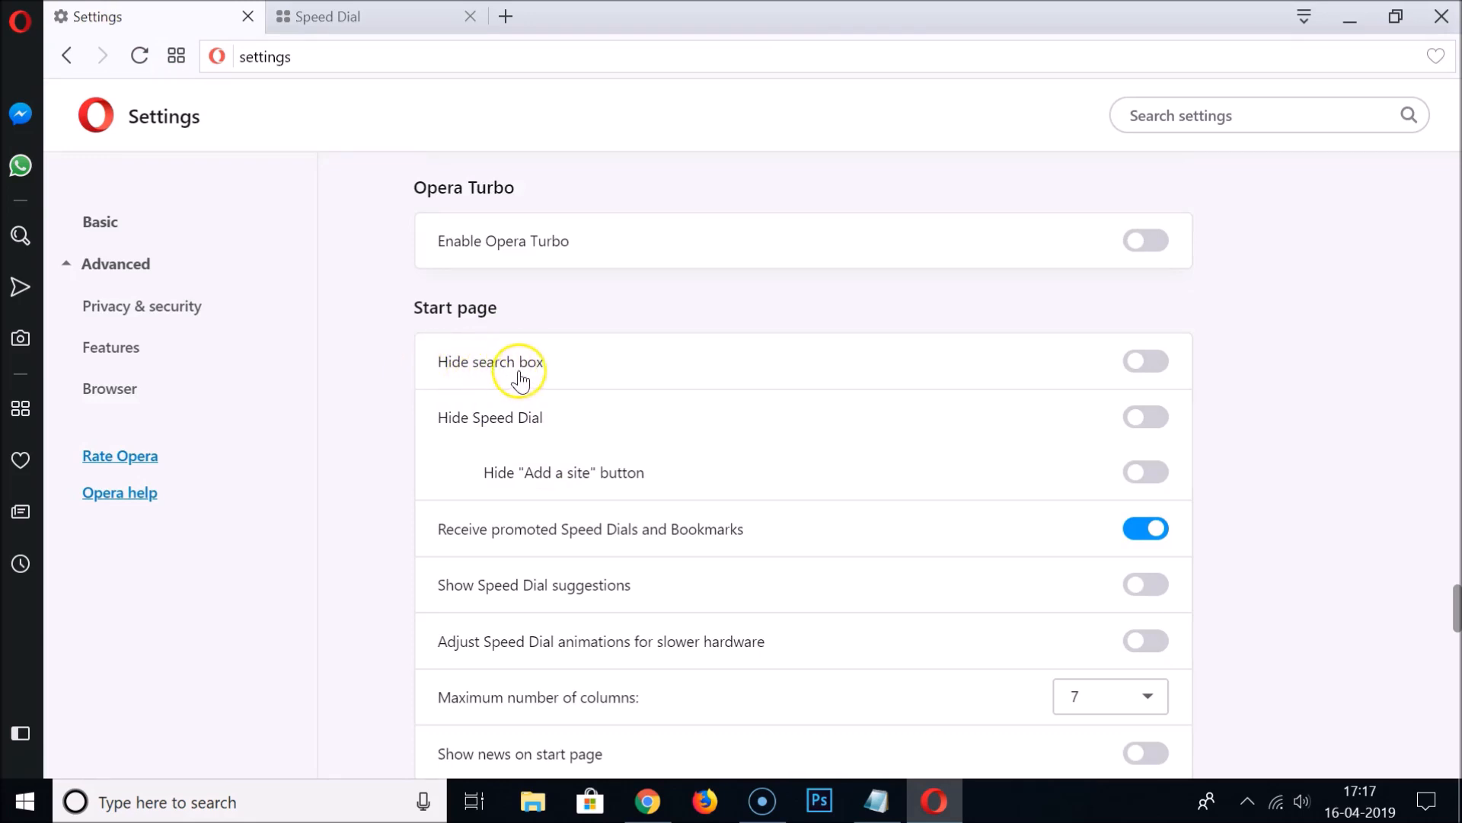
{"action": "mouse_move", "coordinate": [1145, 363]}
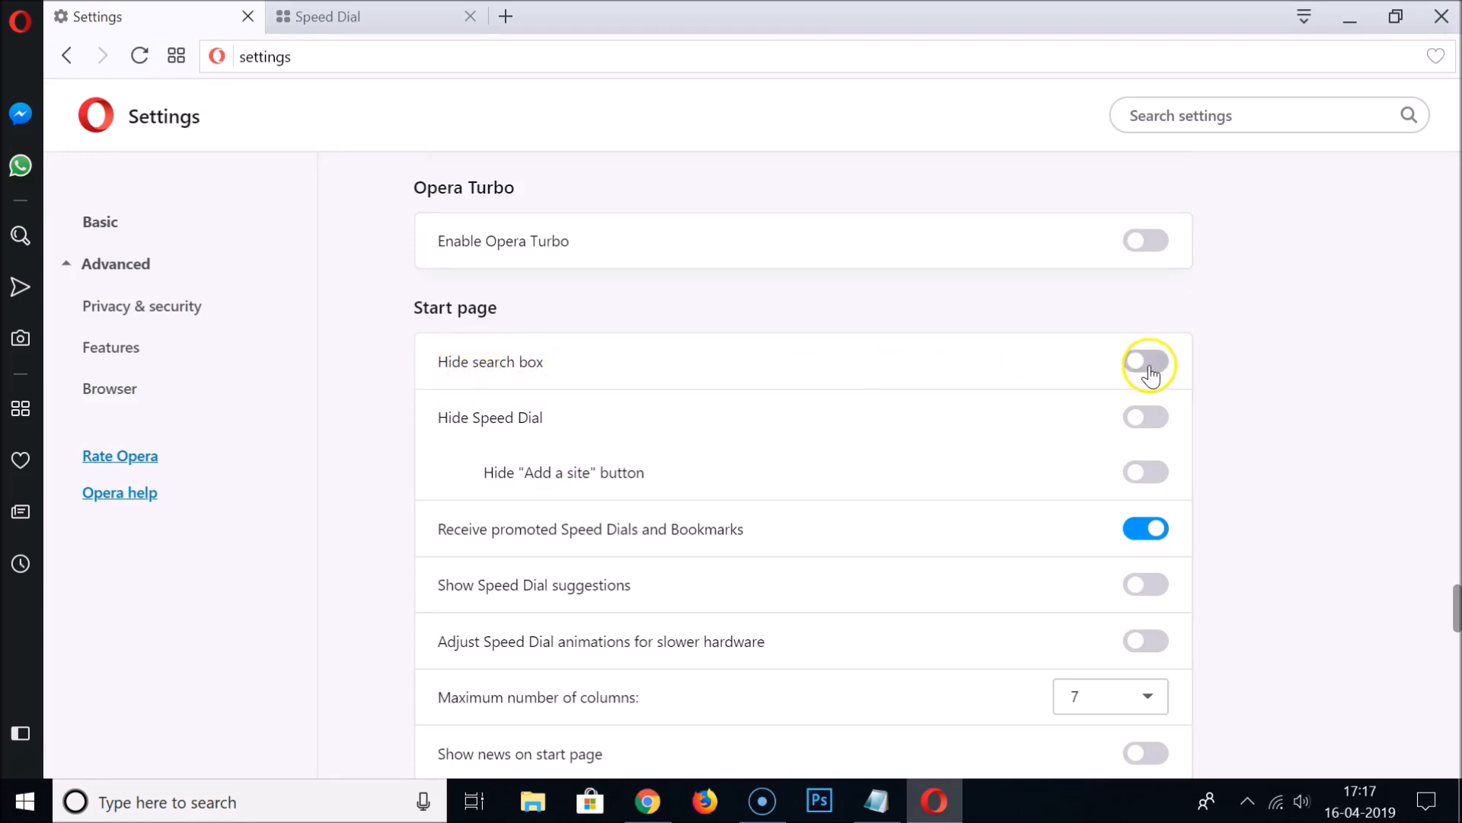
- Switch on 'Hide search box' under Start page in Settings
{"action": "left_click", "coordinate": [1146, 363]}
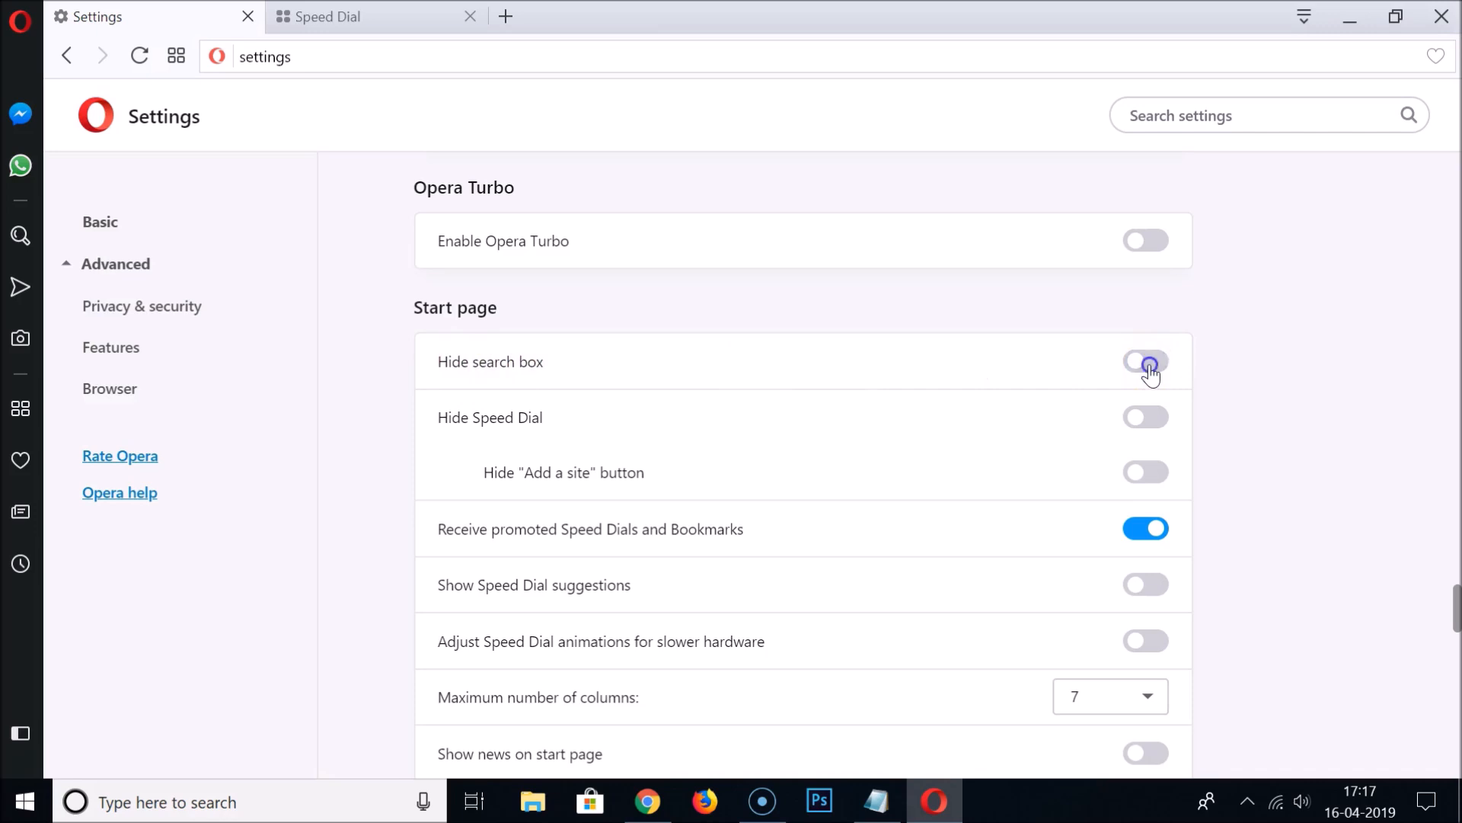
{"action": "left_click", "coordinate": [1145, 362]}
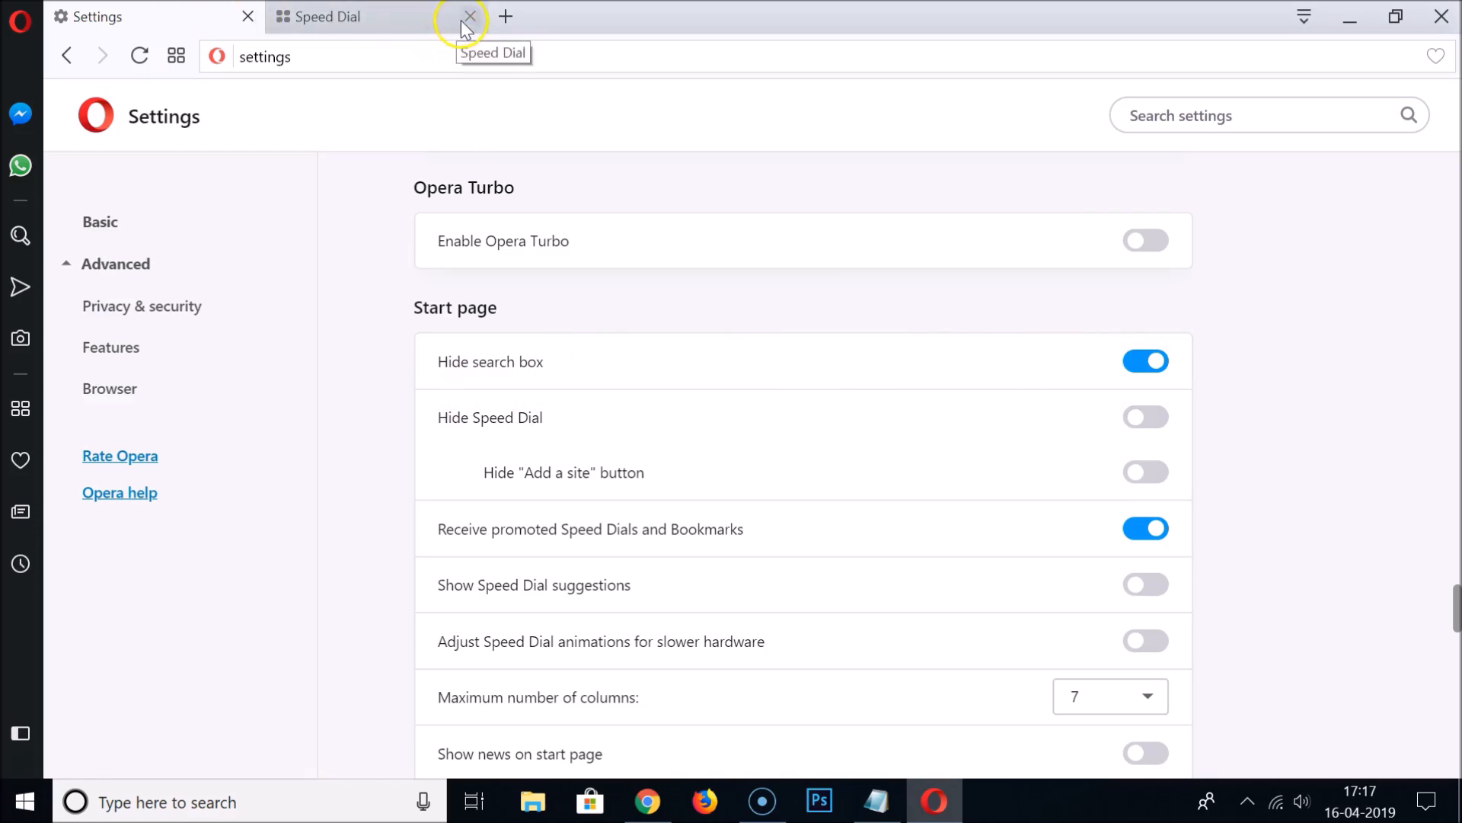
- Return to the Speed Dial tab showing only wallpaper and Add a site
{"action": "left_click", "coordinate": [355, 15]}
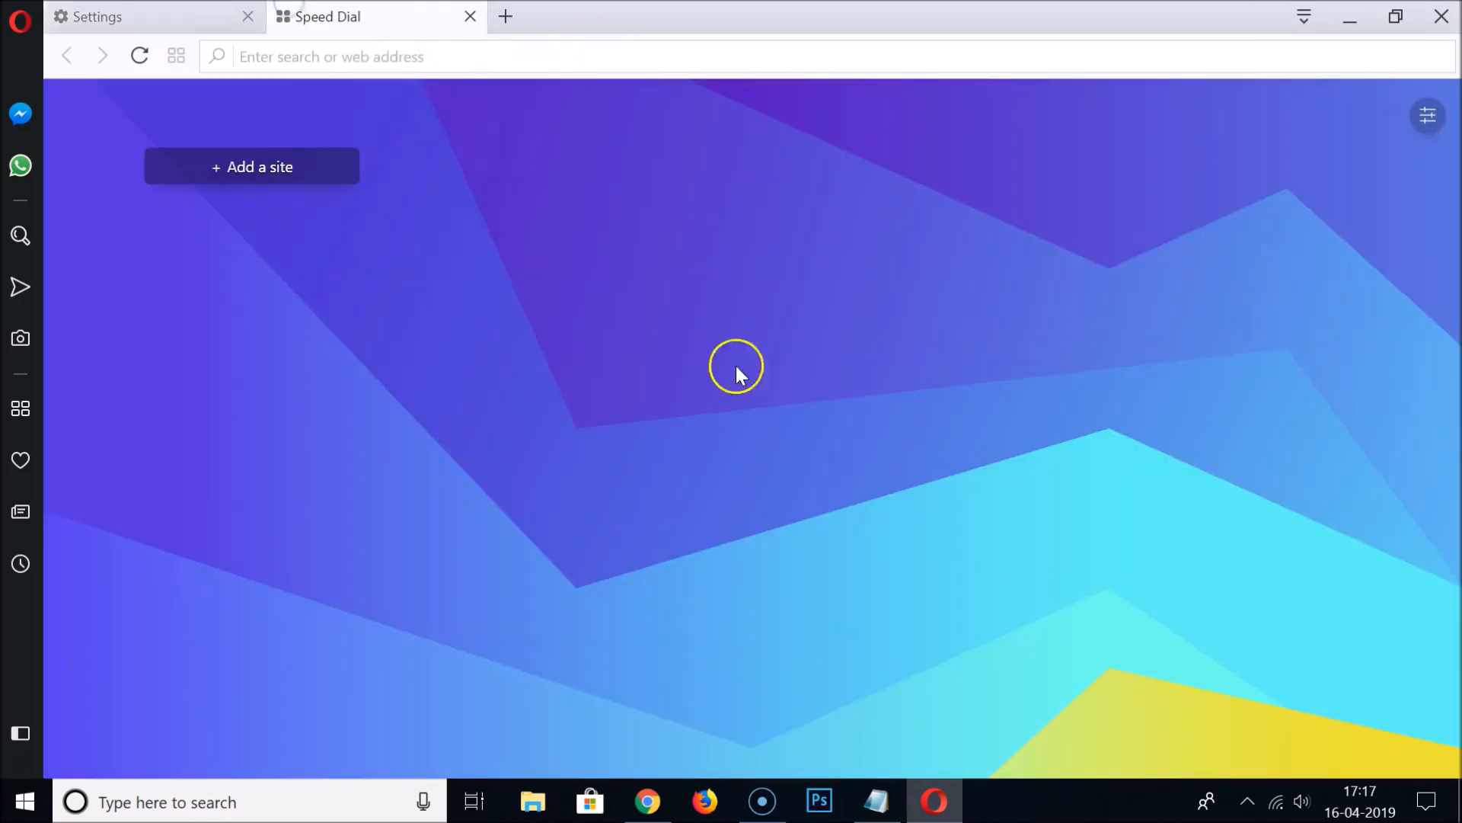
{"action": "mouse_move", "coordinate": [952, 198]}
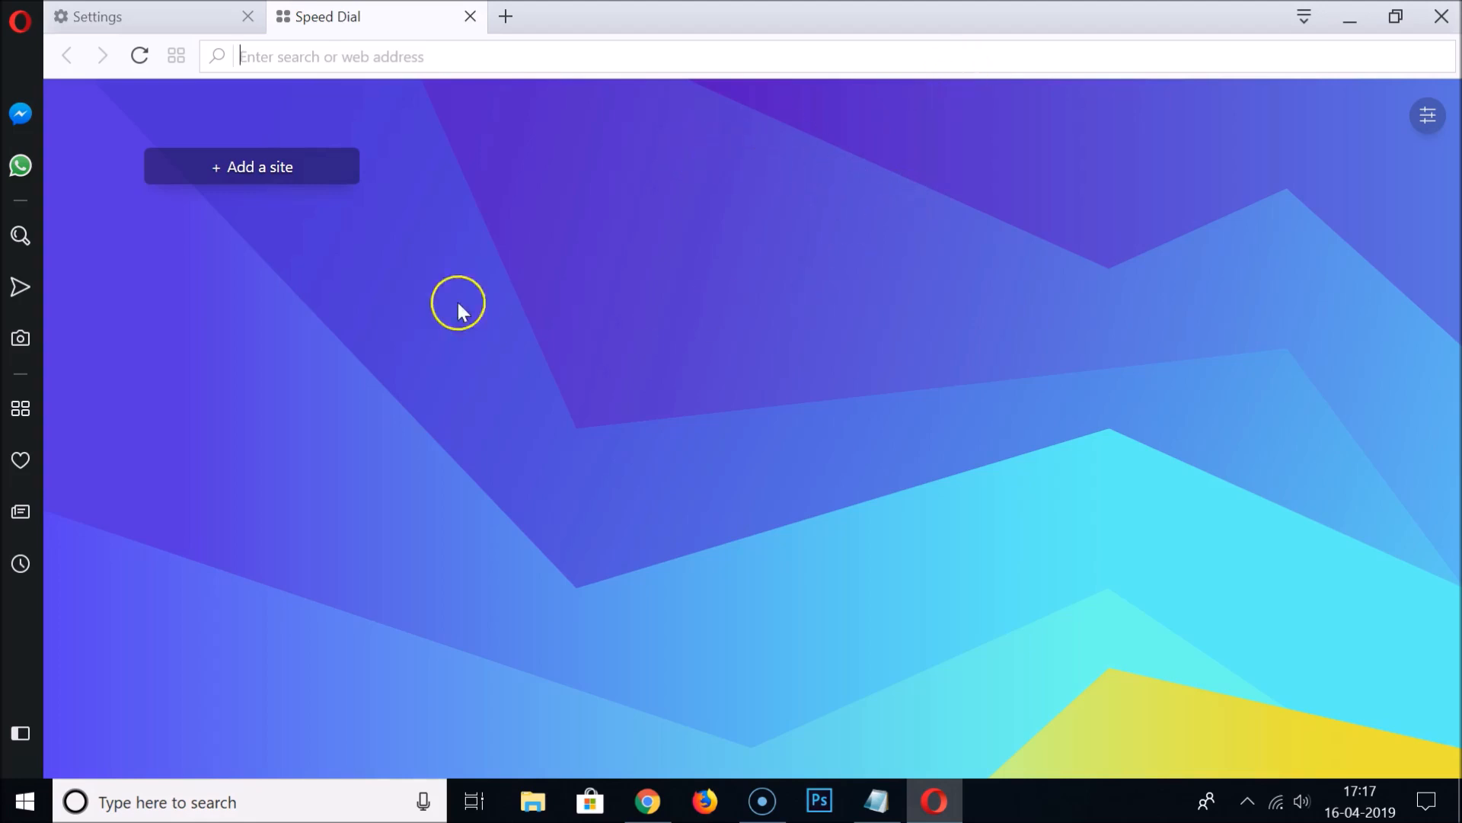
{"action": "mouse_move", "coordinate": [614, 422]}
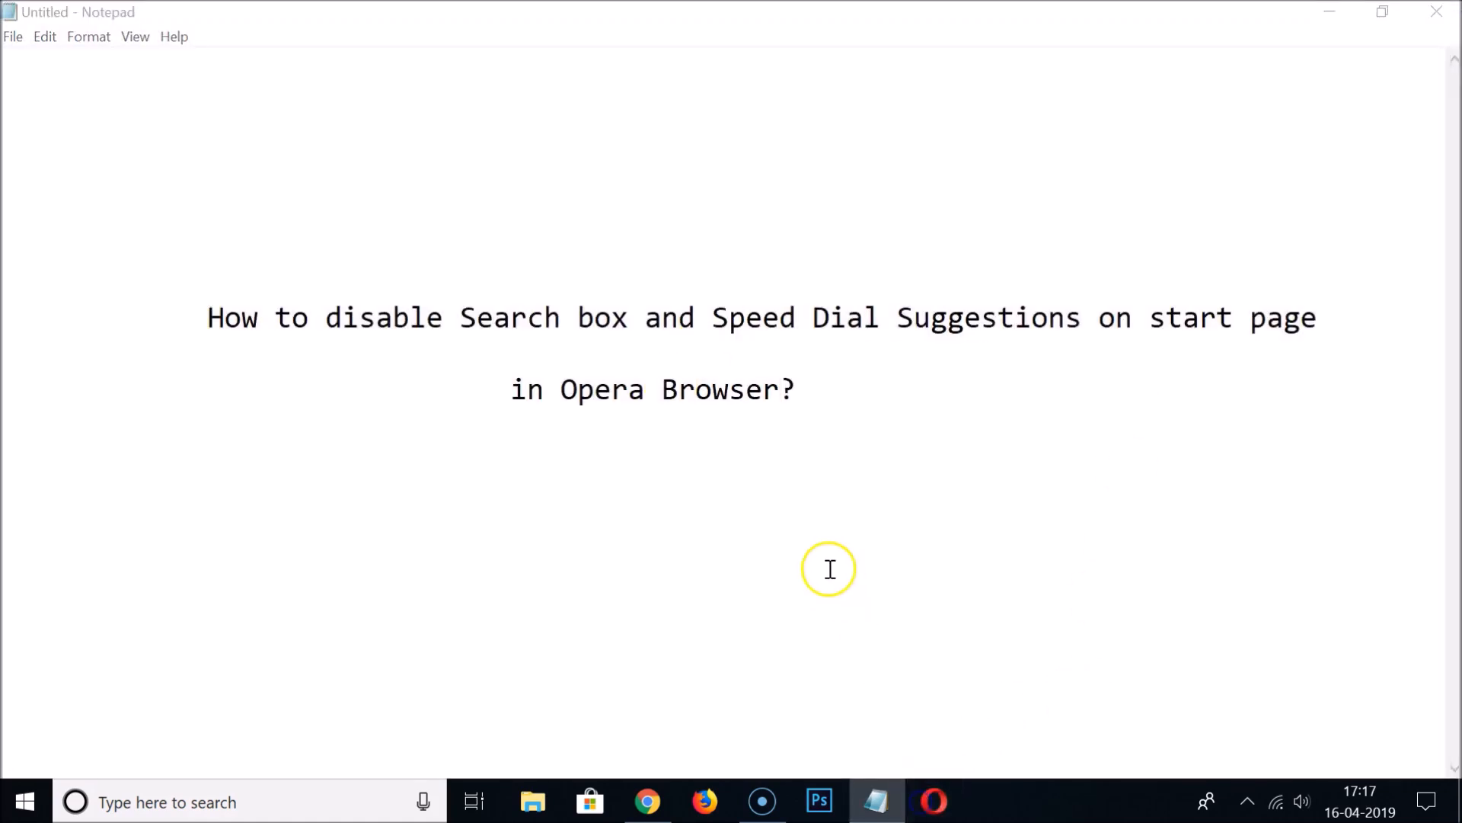
{"action": "left_click", "coordinate": [931, 801]}
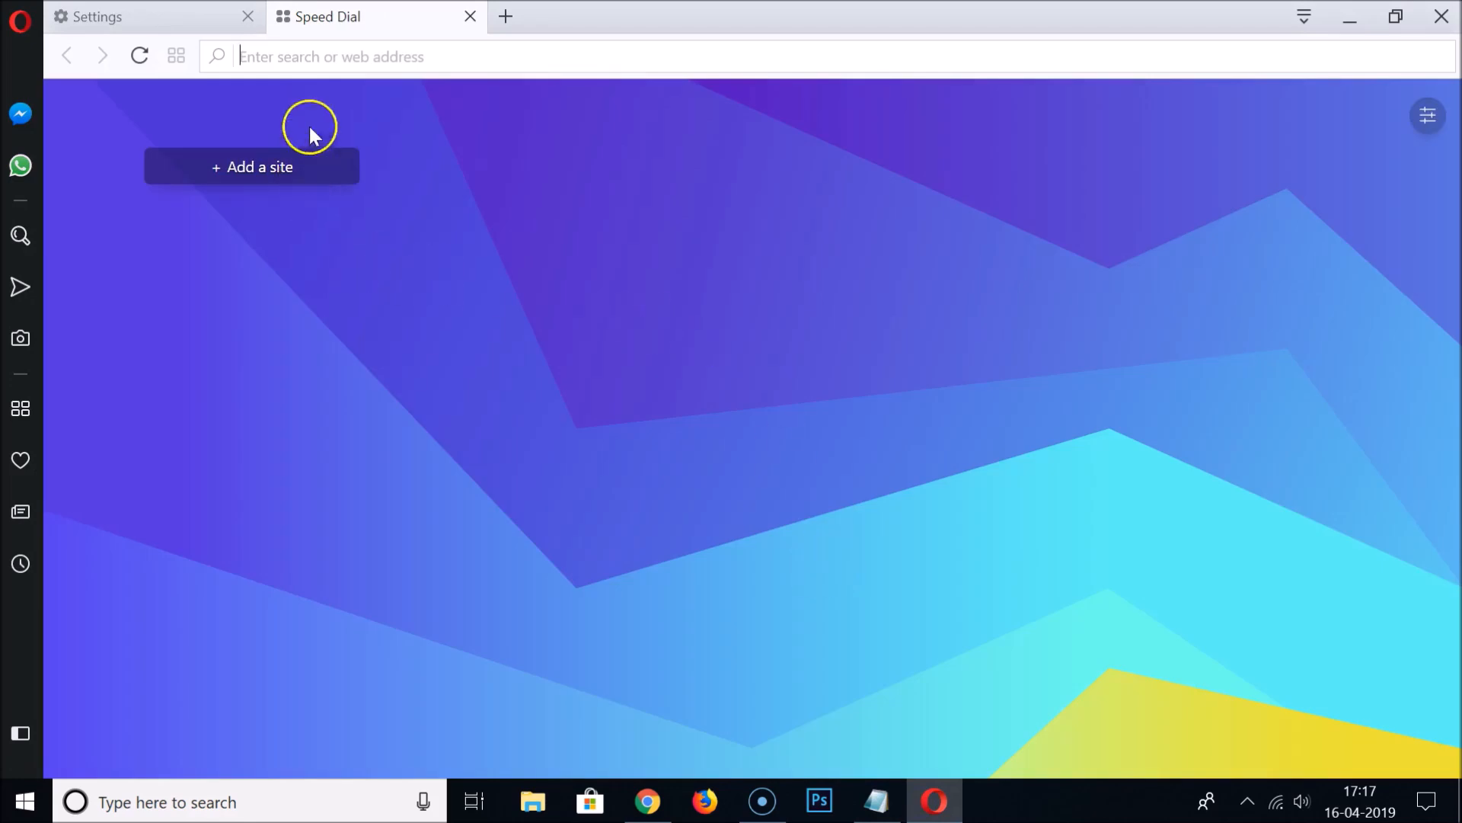
{"action": "mouse_move", "coordinate": [867, 112]}
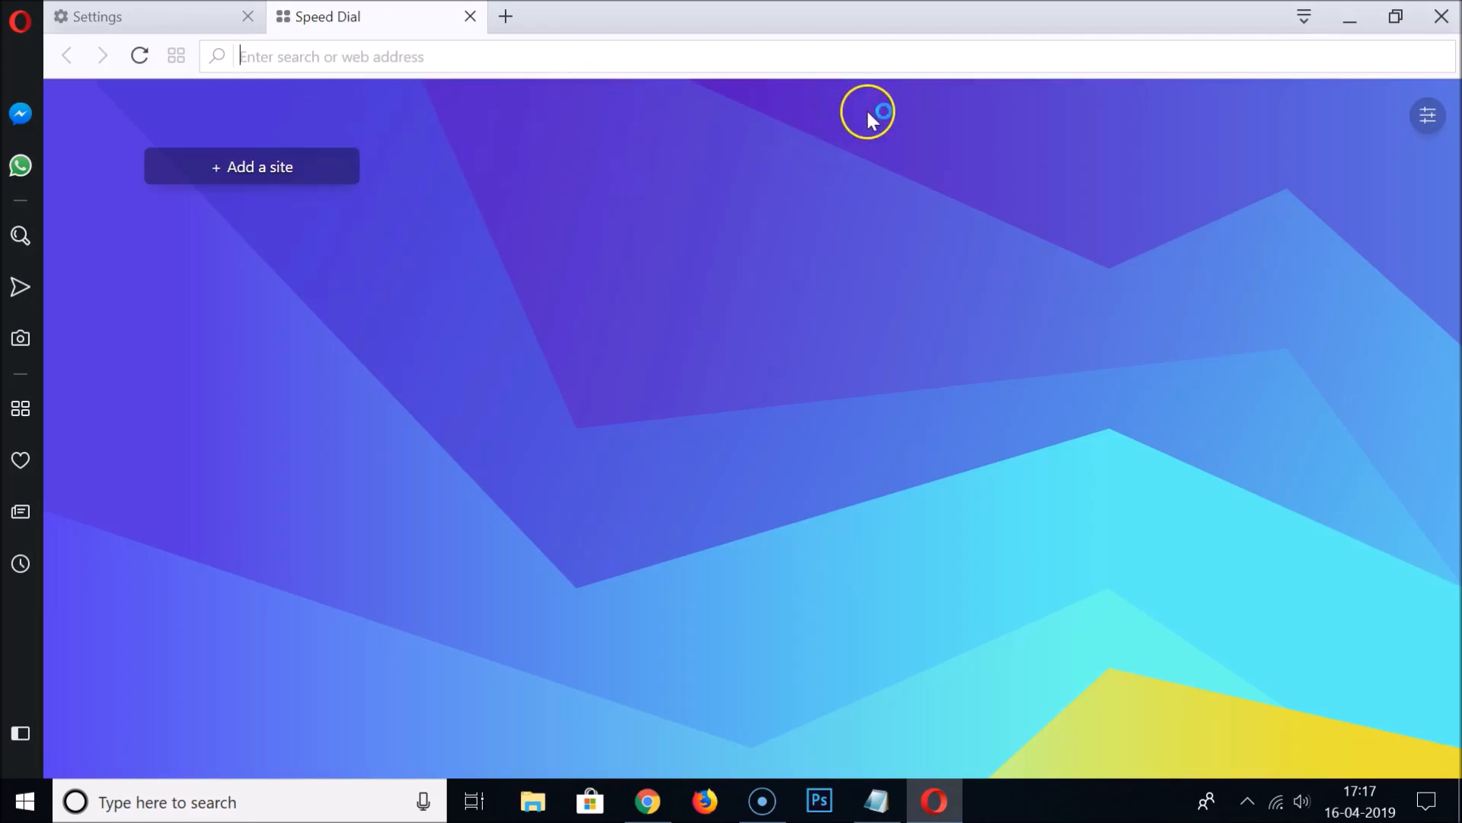
{"action": "mouse_move", "coordinate": [1019, 388]}
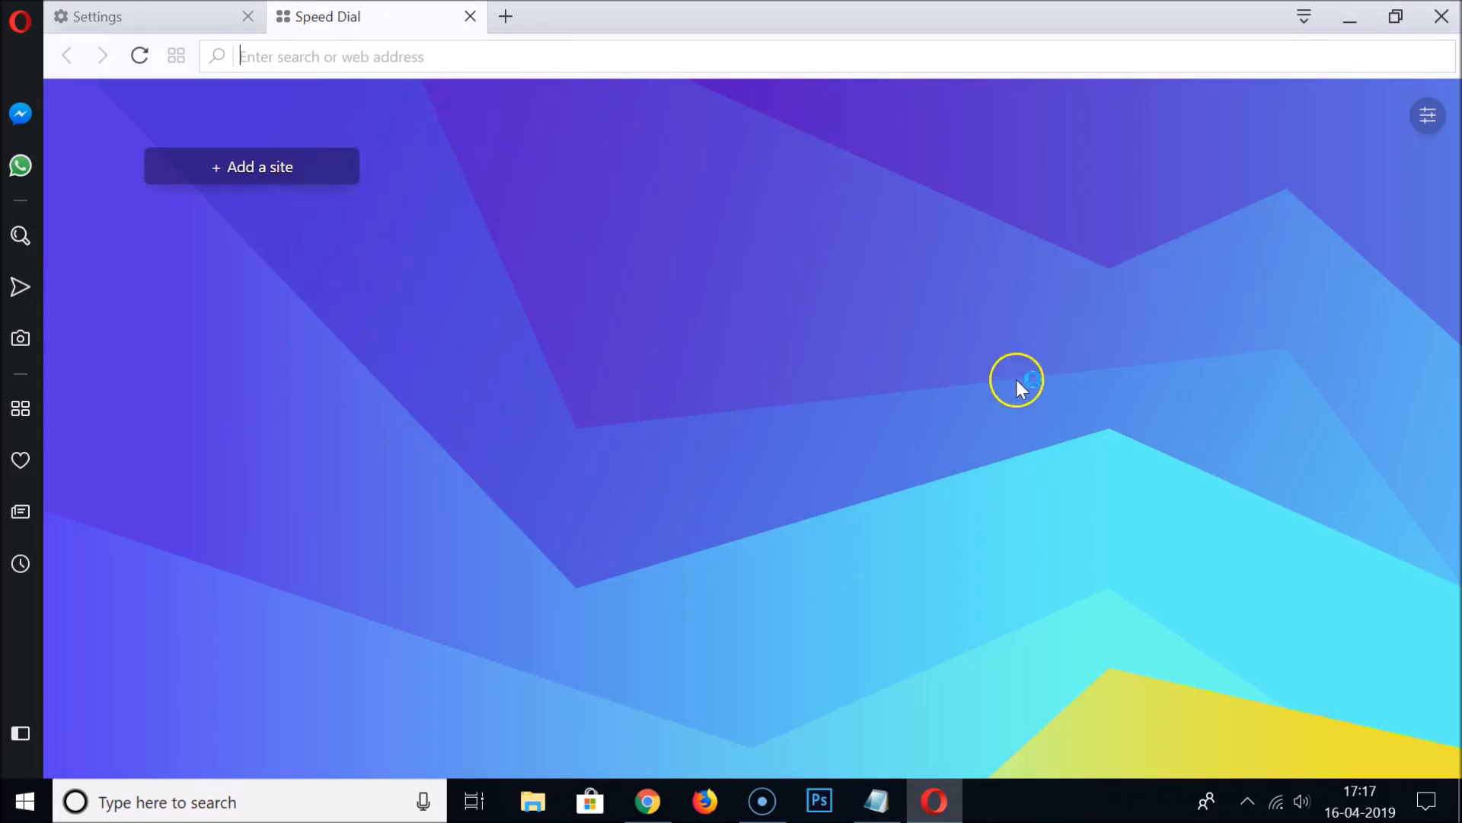
{"action": "mouse_move", "coordinate": [924, 407]}
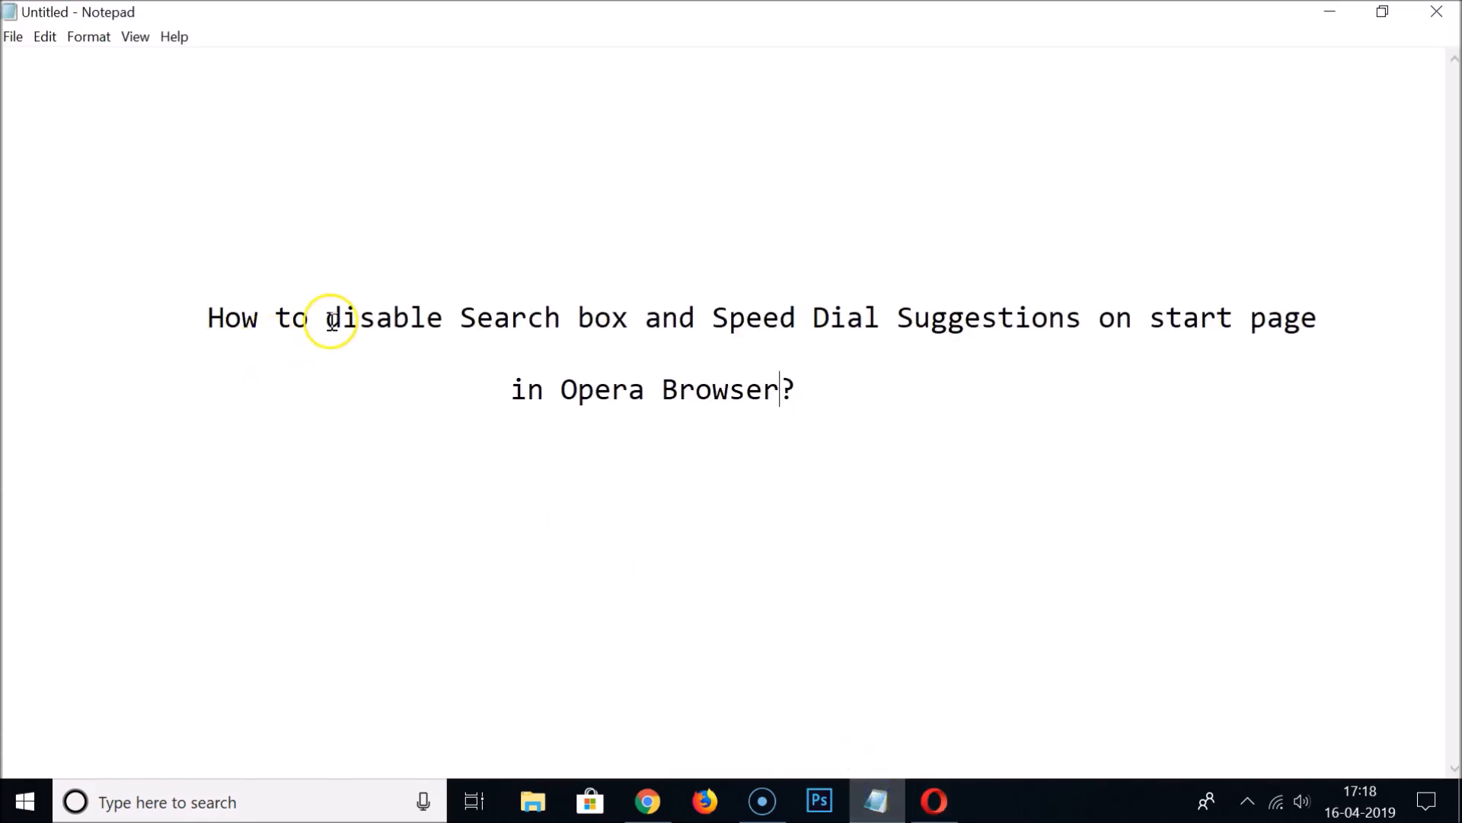
{"action": "mouse_move", "coordinate": [821, 317]}
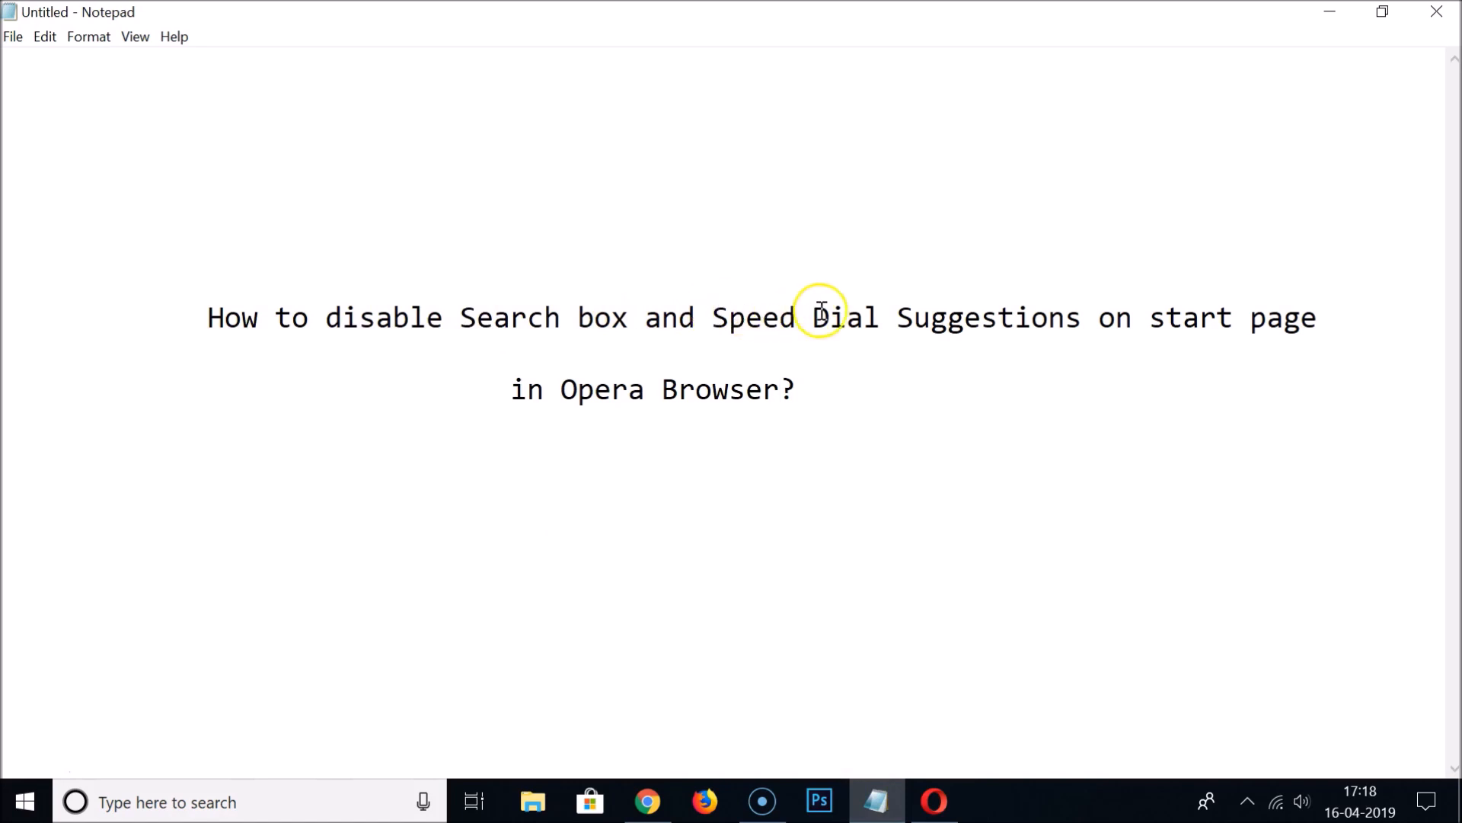
{"action": "mouse_move", "coordinate": [666, 425]}
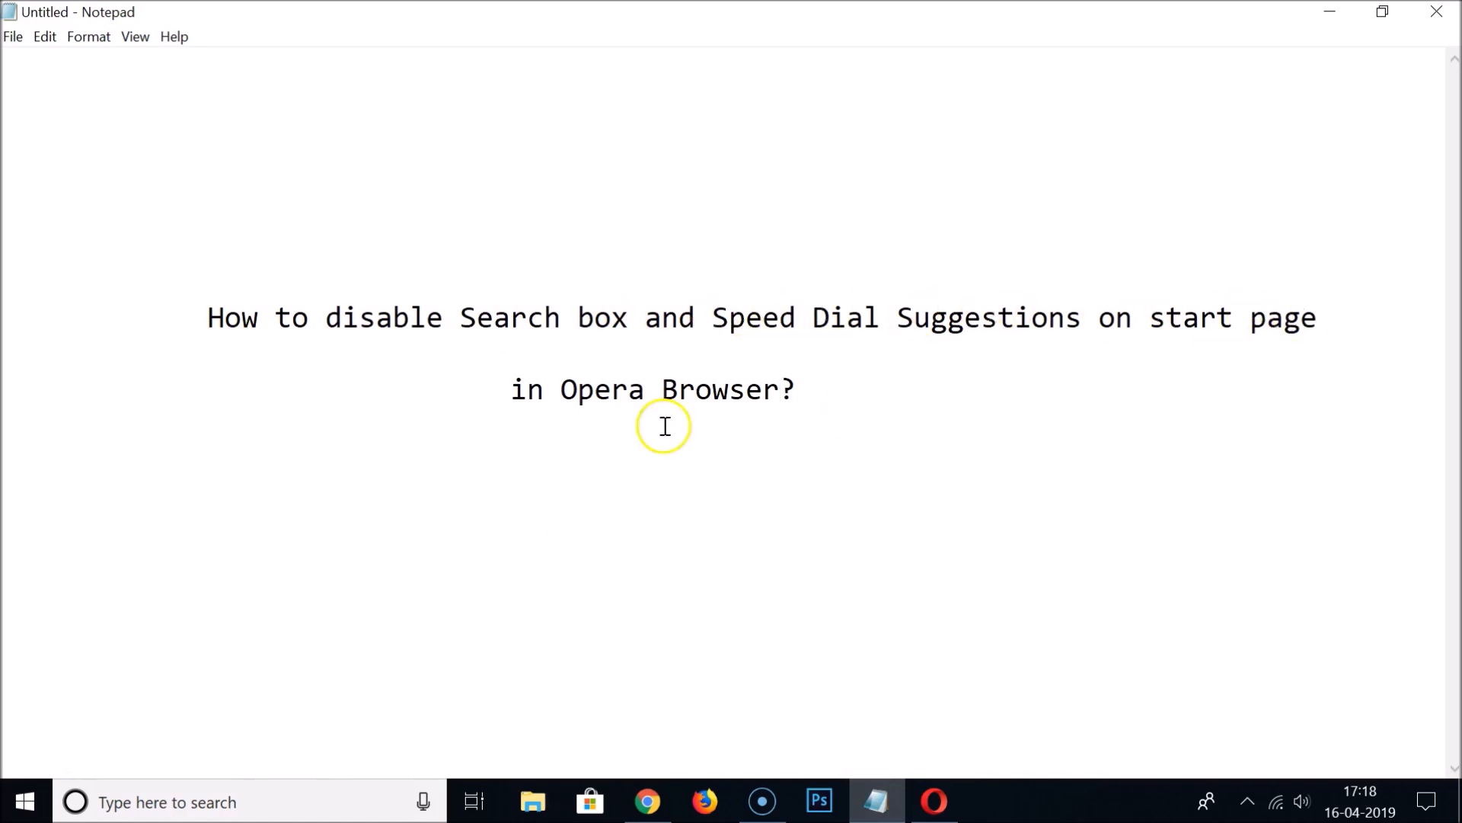